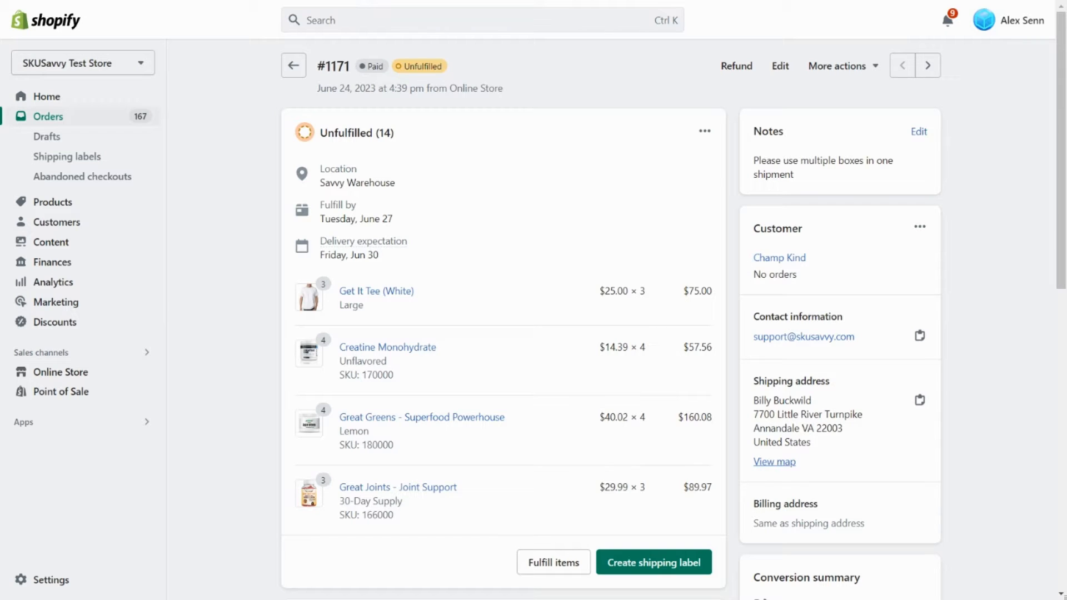
pyautogui.moveTo(696, 321)
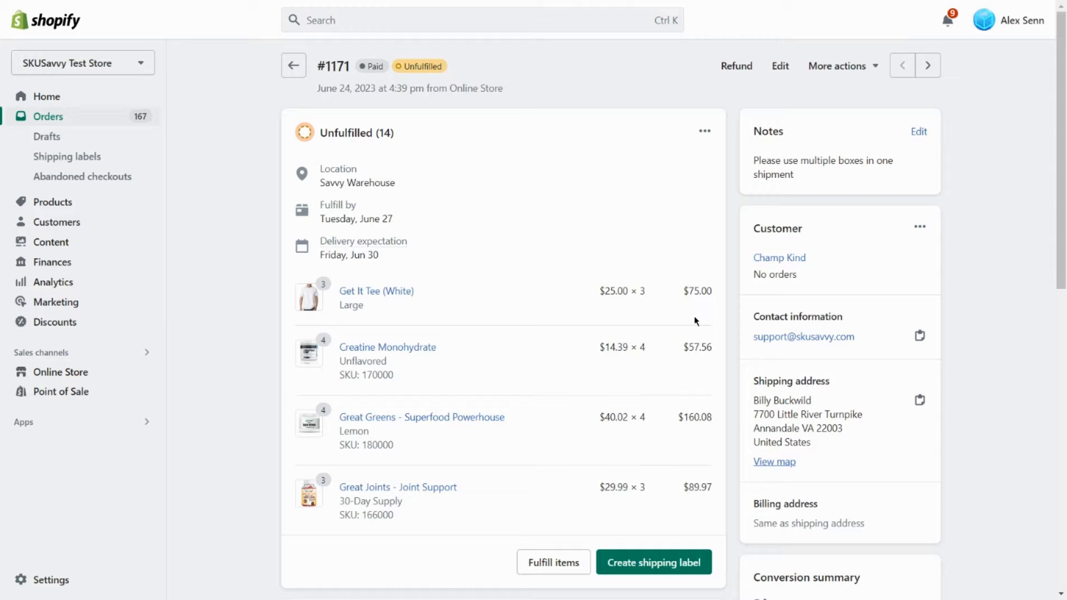
# Scroll the batch #00460 fulfil screen to the Package section showing Box 1 and Box 2.
pyautogui.scroll(-3)
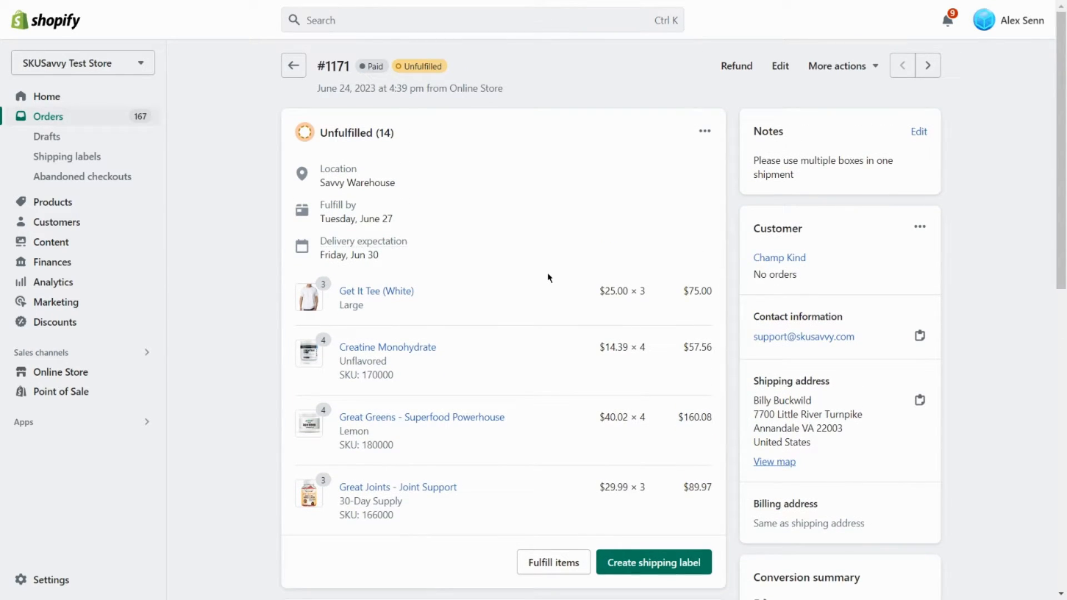
pyautogui.scroll(-3)
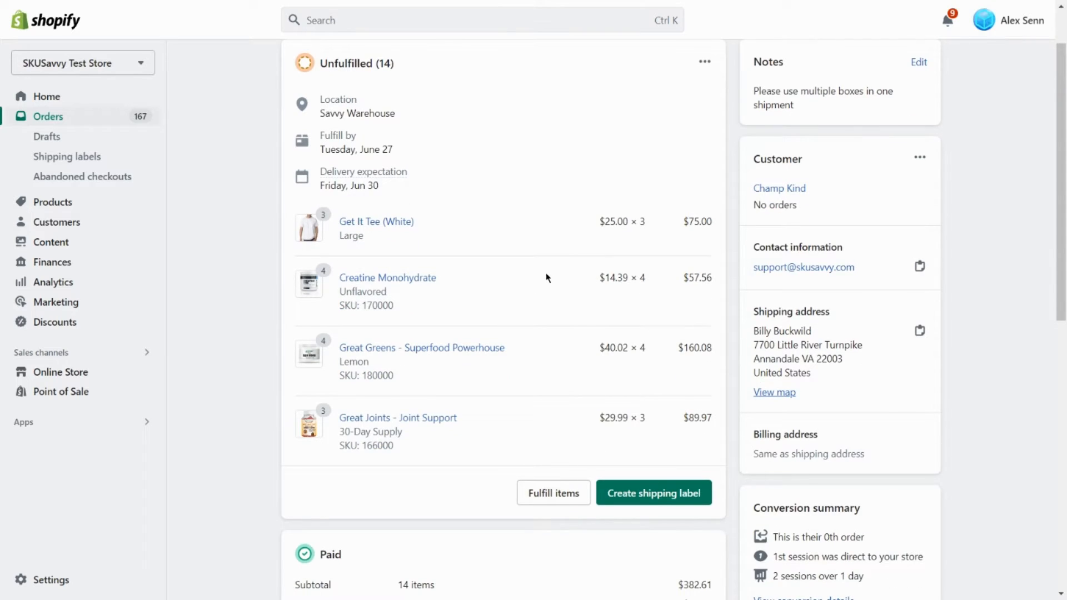
pyautogui.moveTo(516, 315)
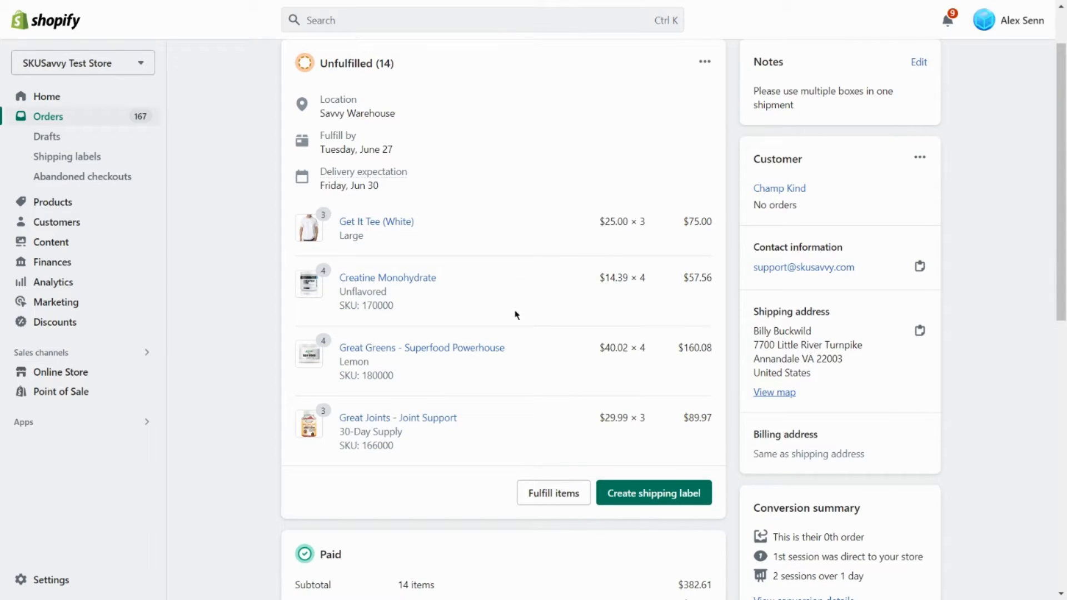
pyautogui.moveTo(517, 387)
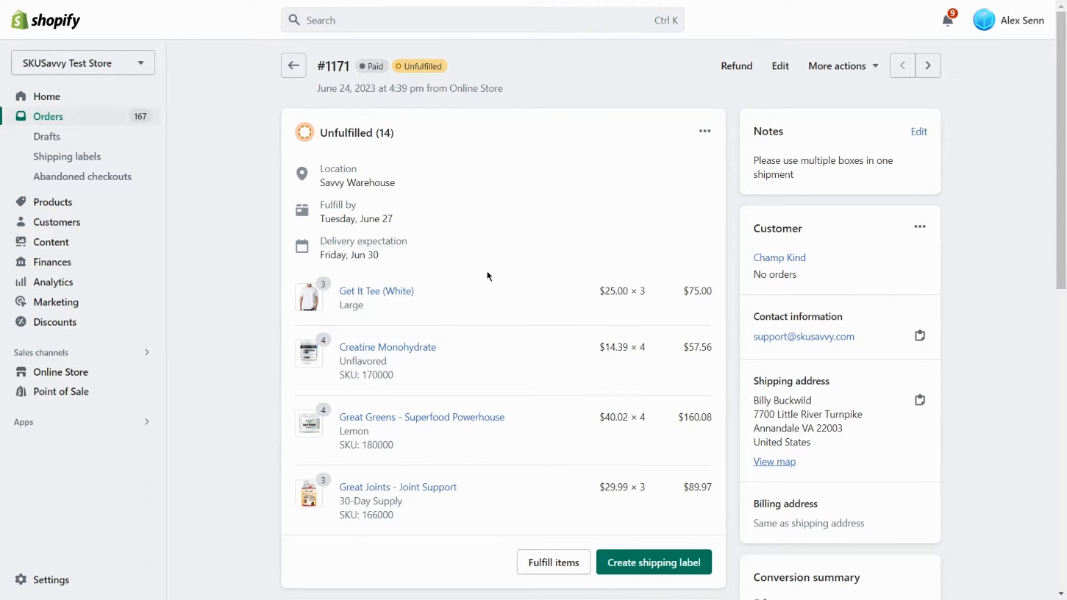
pyautogui.scroll(-3)
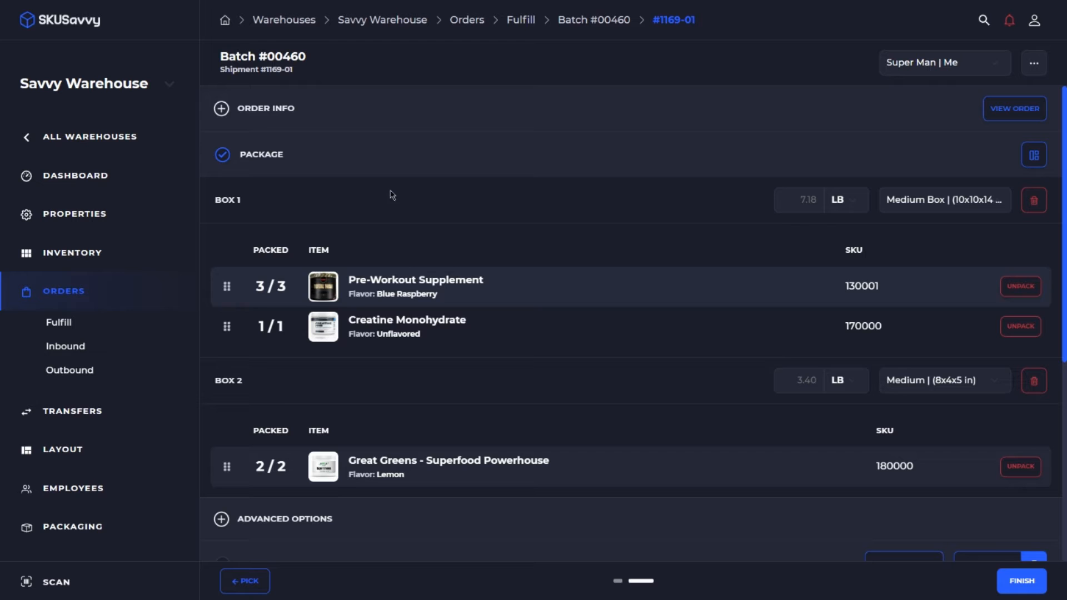
pyautogui.moveTo(443, 476)
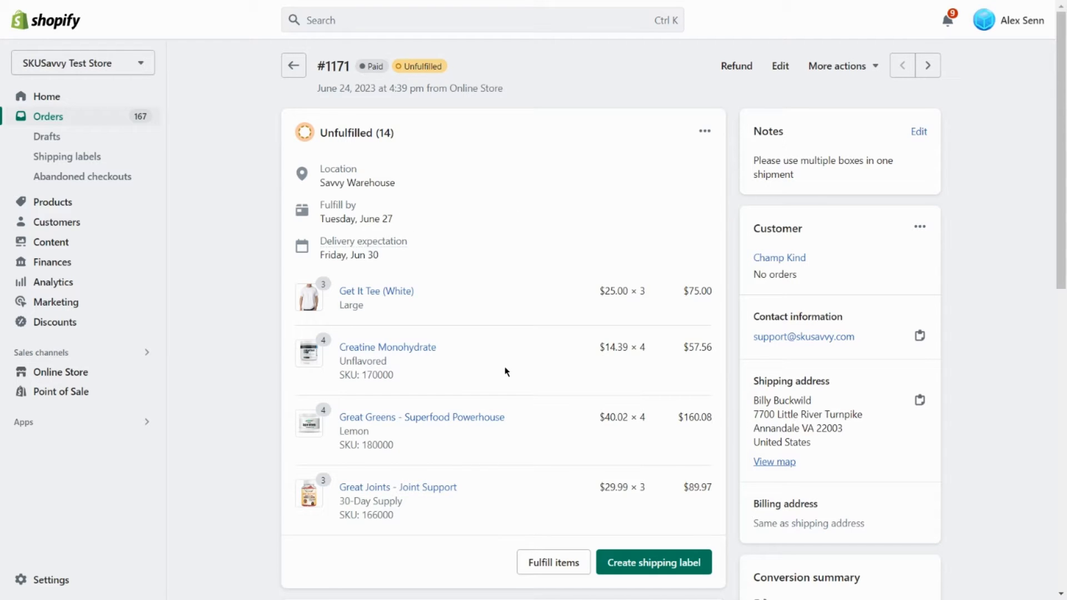
pyautogui.scroll(-3)
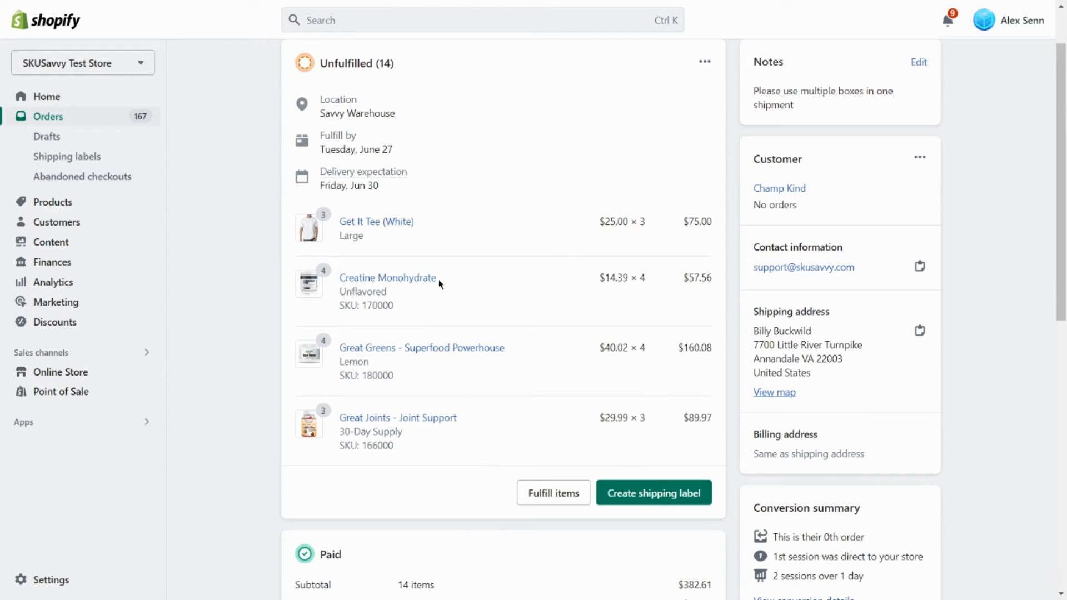
pyautogui.moveTo(525, 399)
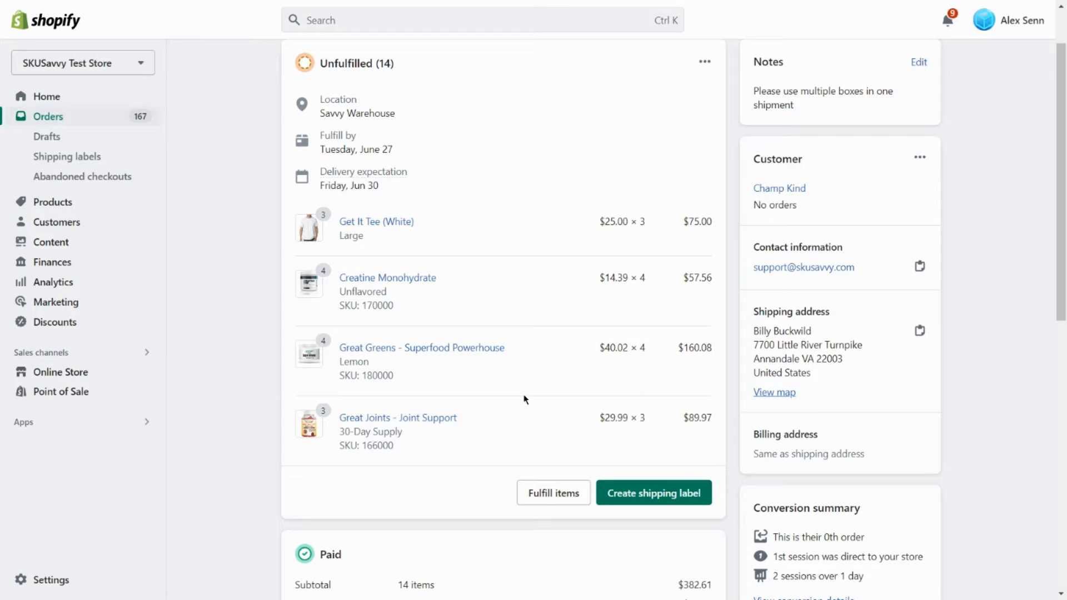
pyautogui.moveTo(534, 423)
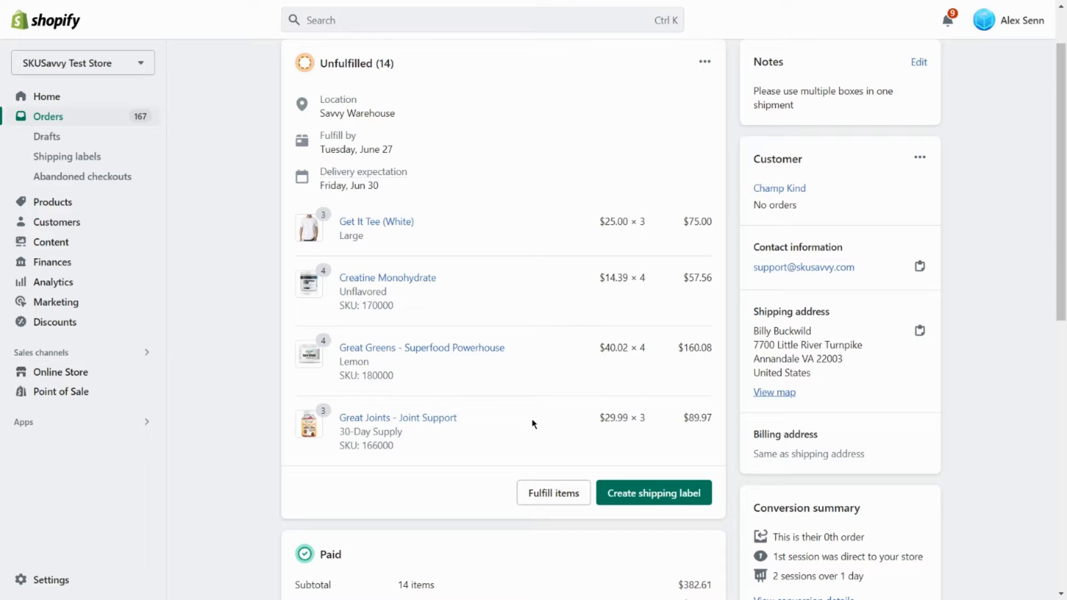
pyautogui.moveTo(611, 497)
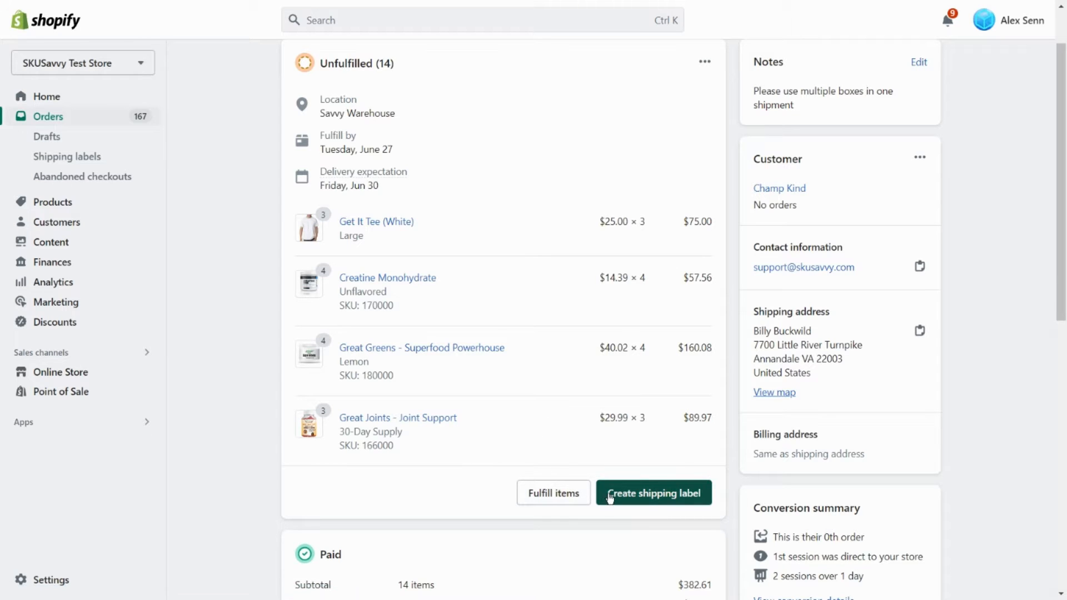
pyautogui.click(653, 494)
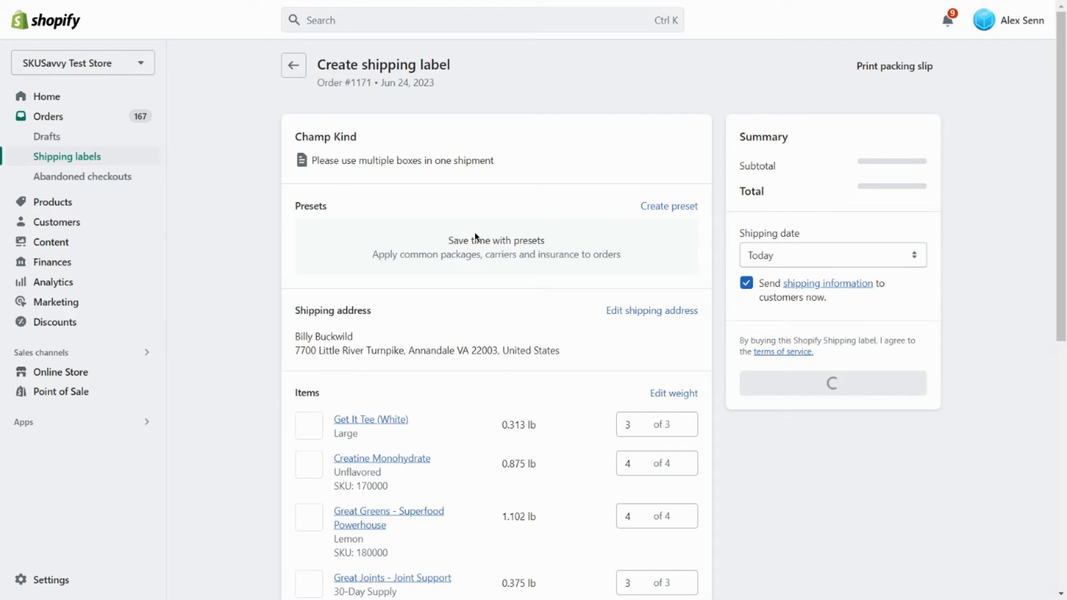
pyautogui.scroll(-3)
pyautogui.write('1')
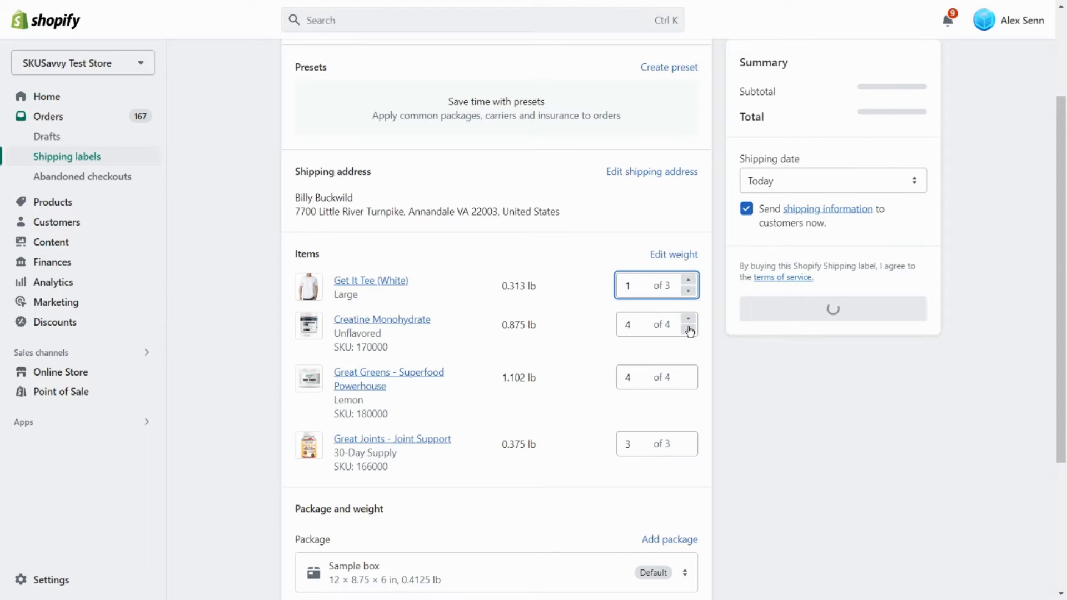
pyautogui.click(688, 330)
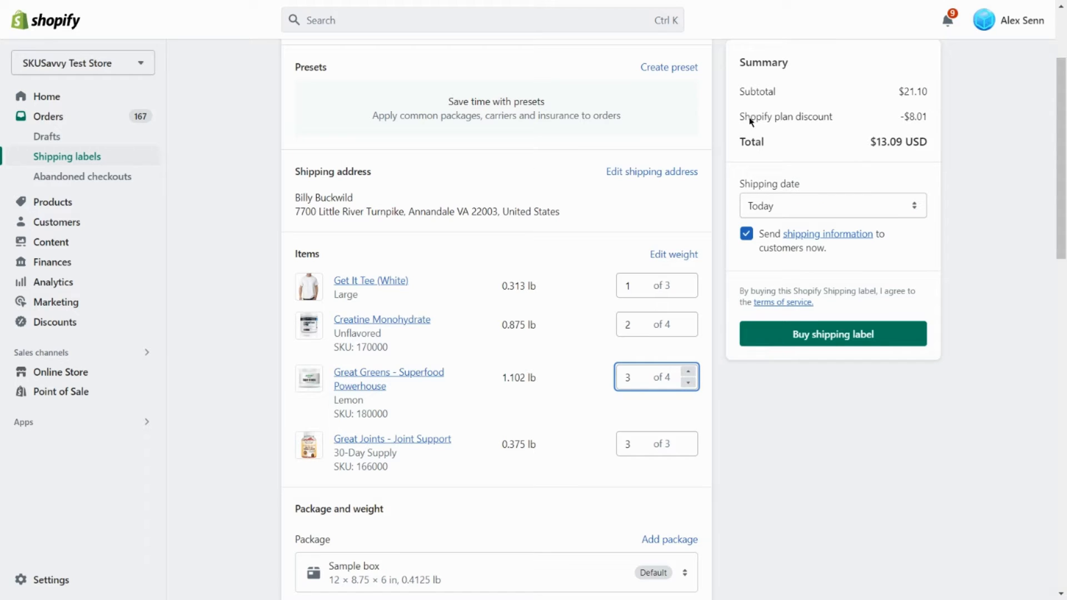
pyautogui.moveTo(849, 246)
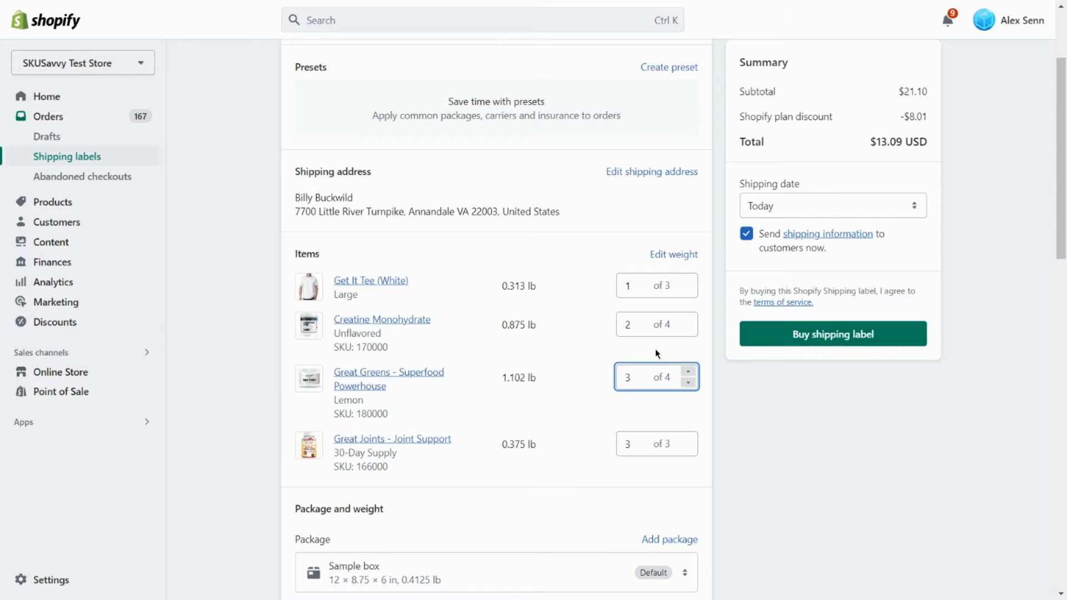
pyautogui.scroll(-3)
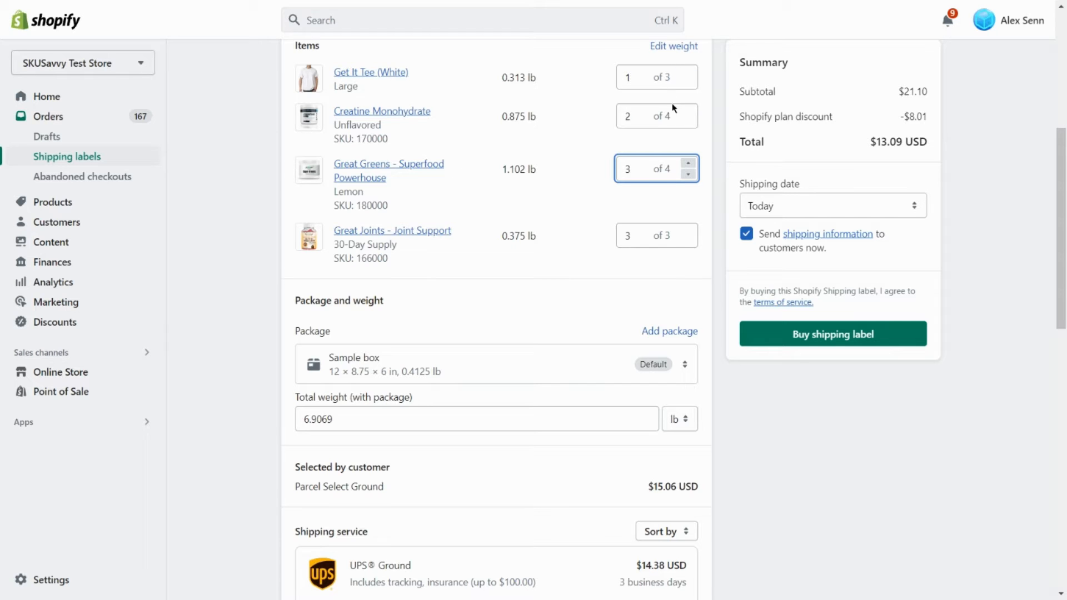
pyautogui.scroll(-3)
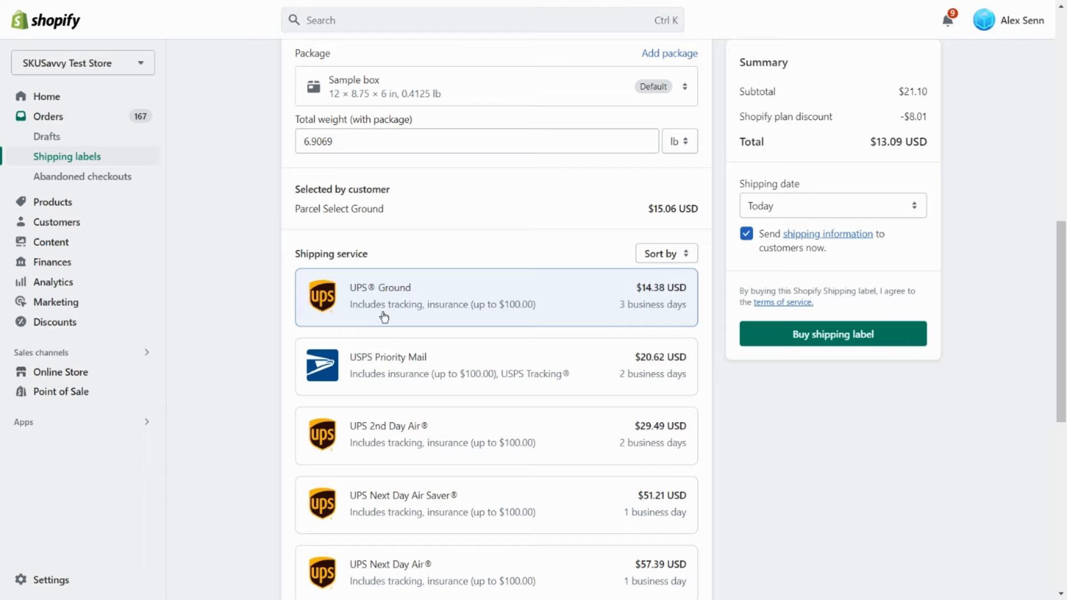
pyautogui.moveTo(522, 316)
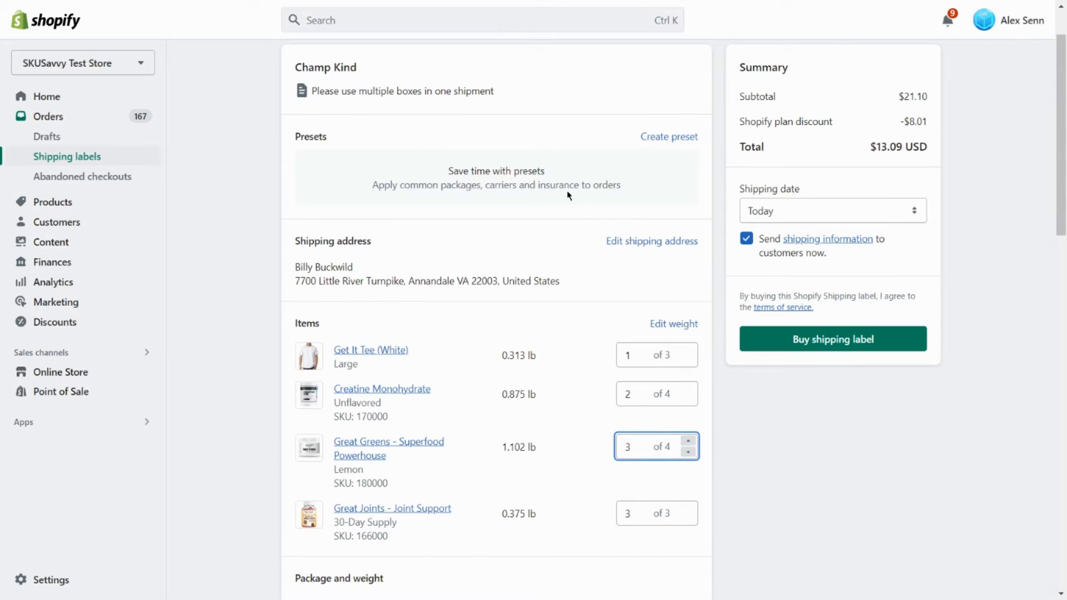
pyautogui.moveTo(498, 180)
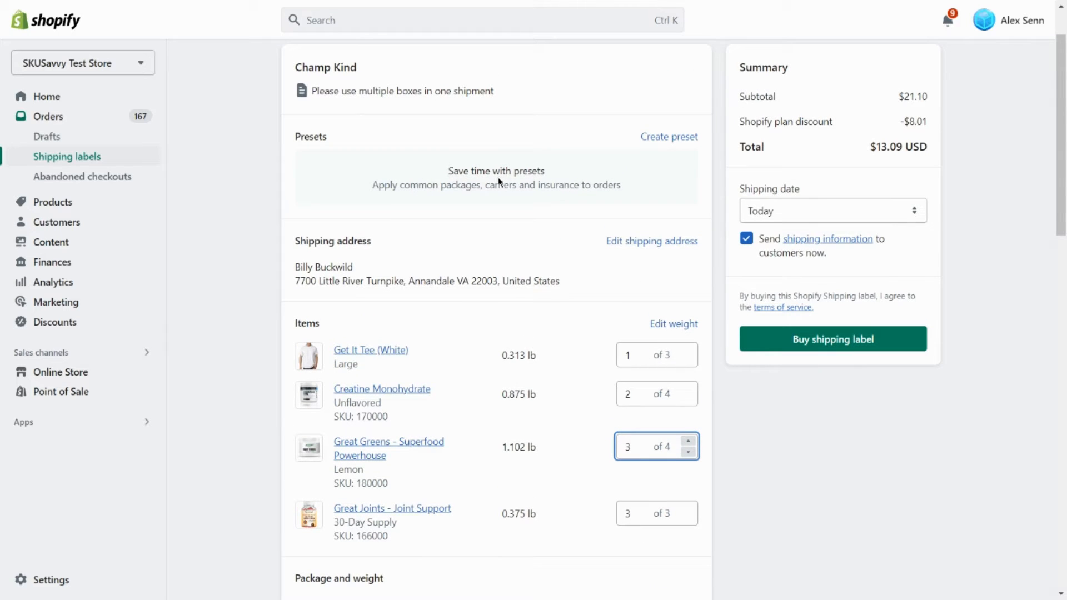
pyautogui.moveTo(789, 178)
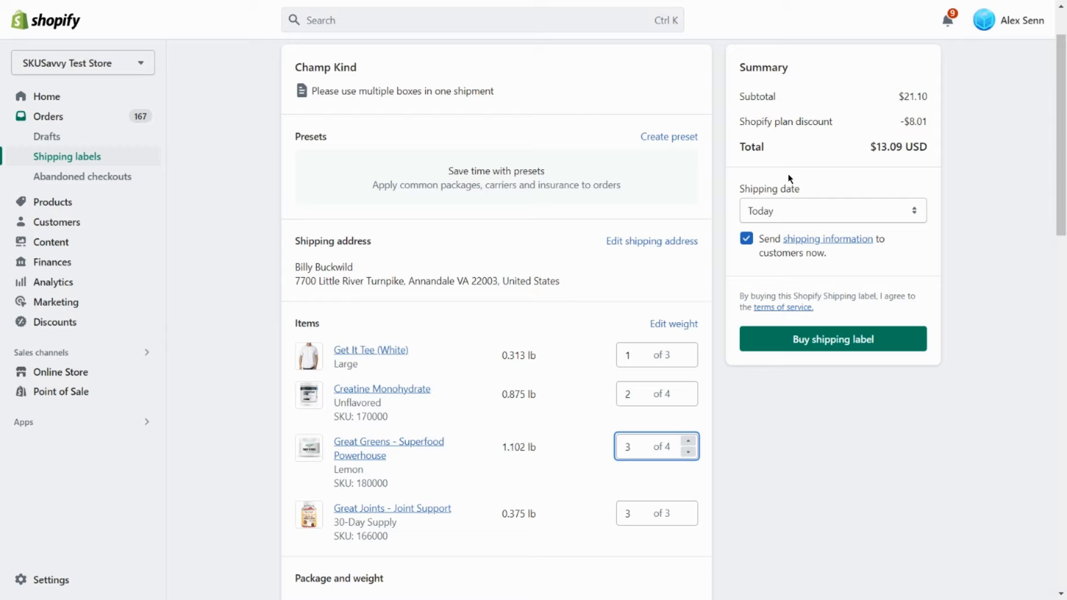
pyautogui.scroll(-3)
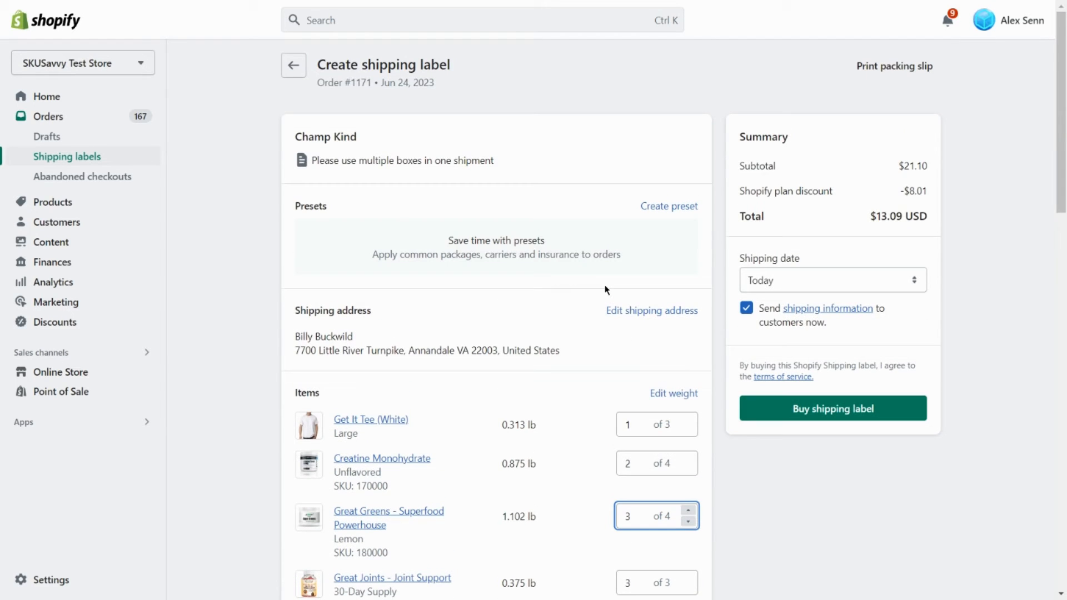
pyautogui.click(294, 64)
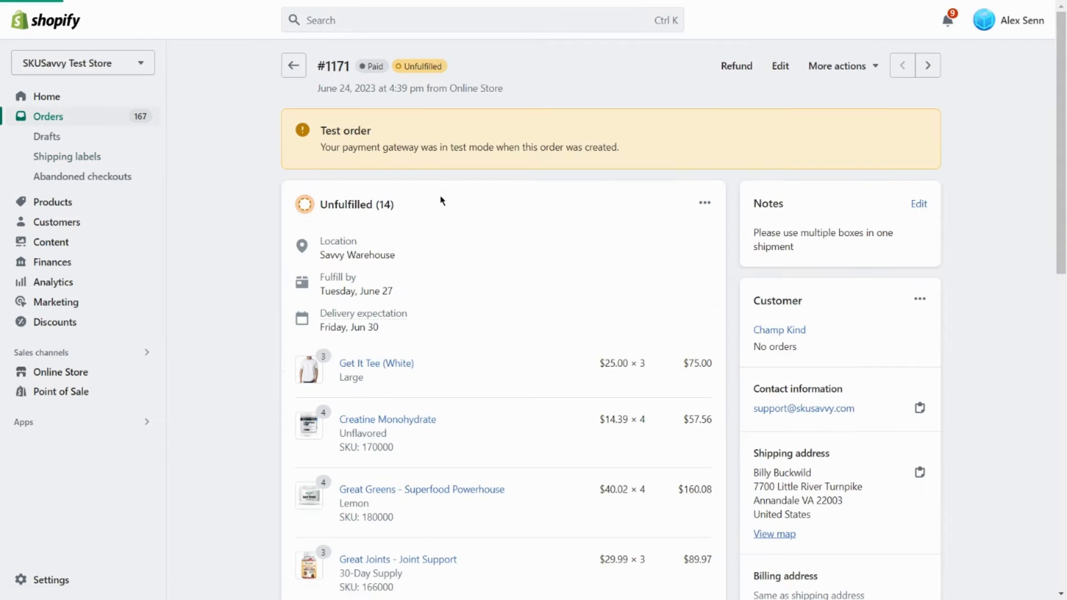
pyautogui.scroll(-3)
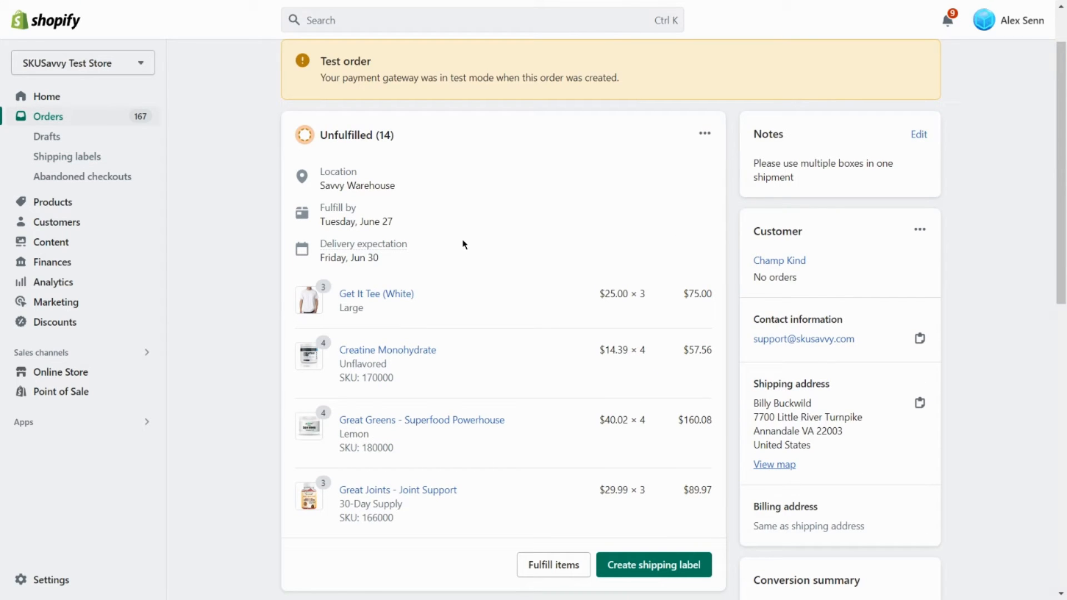
pyautogui.moveTo(471, 244)
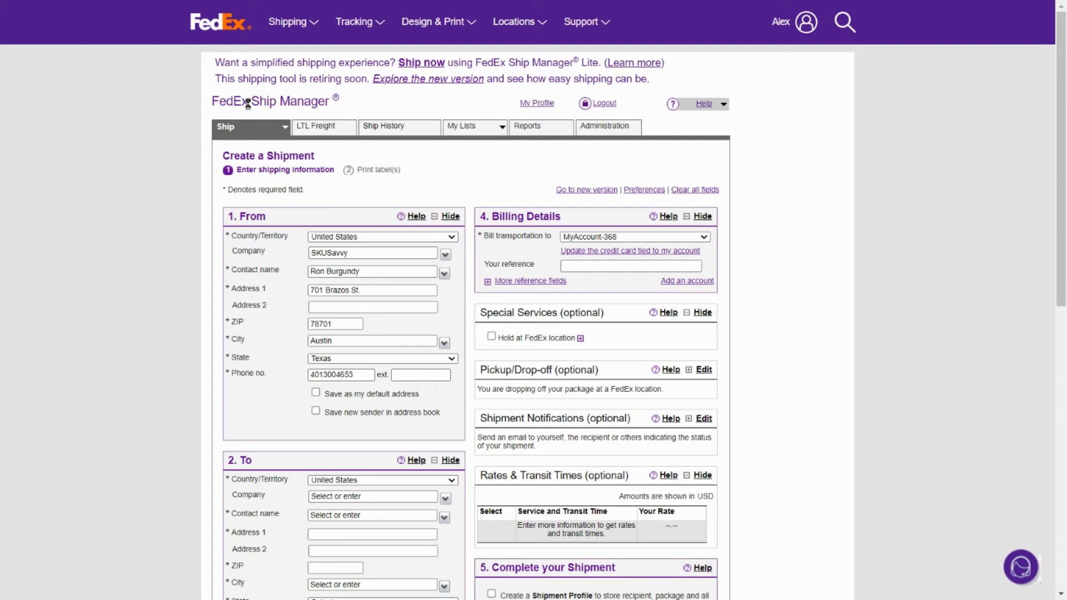
# Set Number of packages to 2 in FedEx Package & Shipment Details.
pyautogui.scroll(-3)
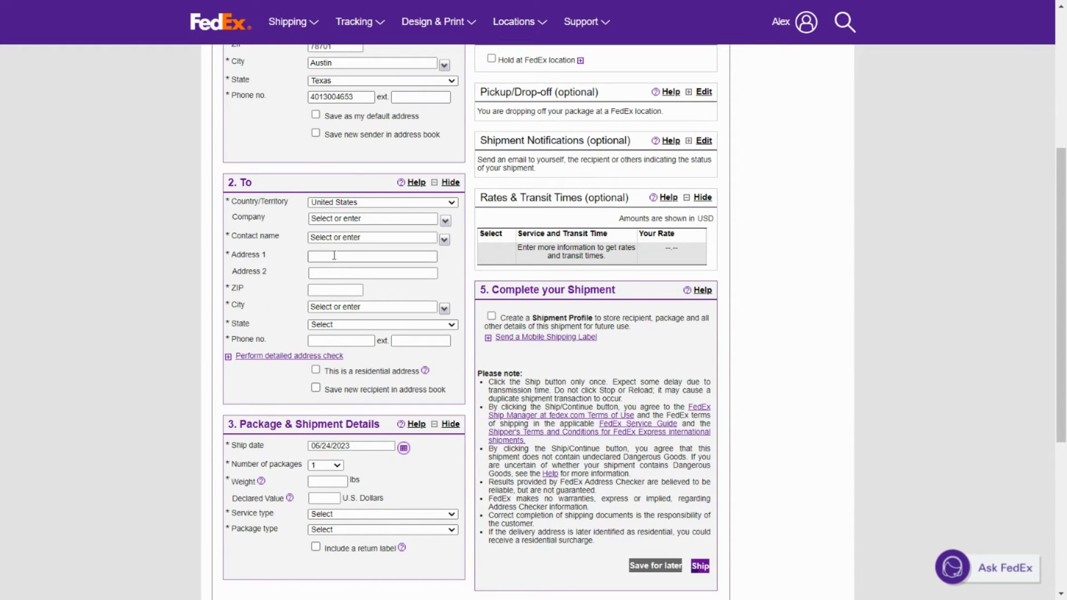
pyautogui.scroll(-3)
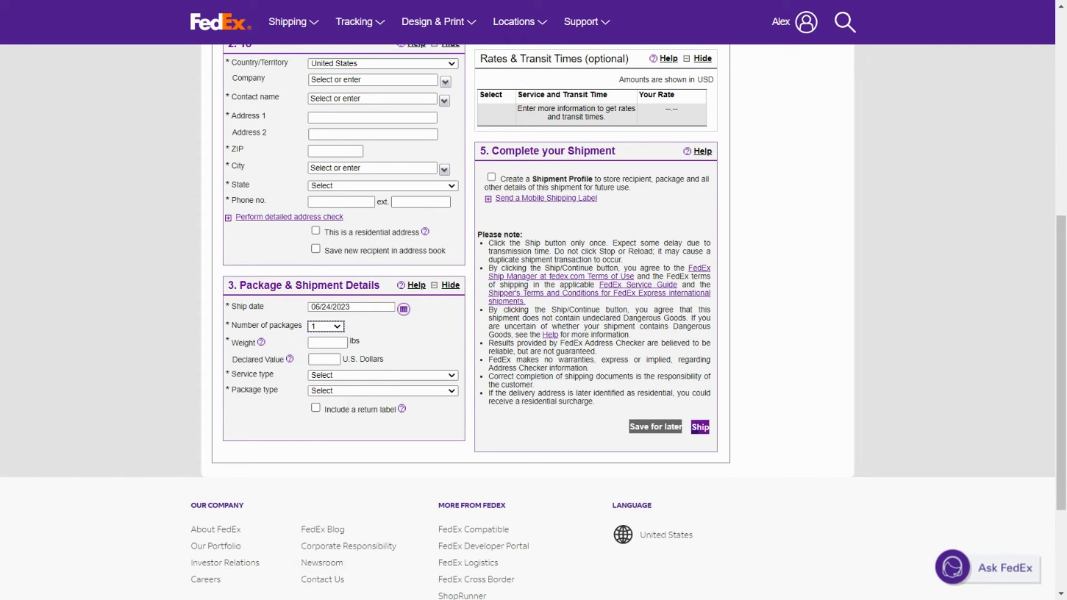
pyautogui.click(325, 326)
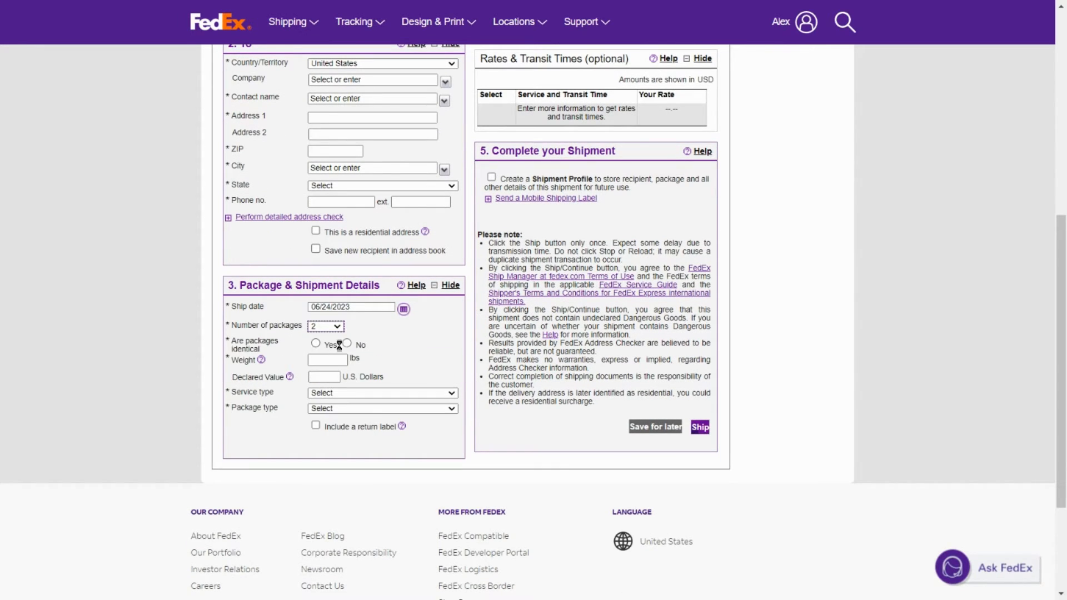
pyautogui.click(347, 344)
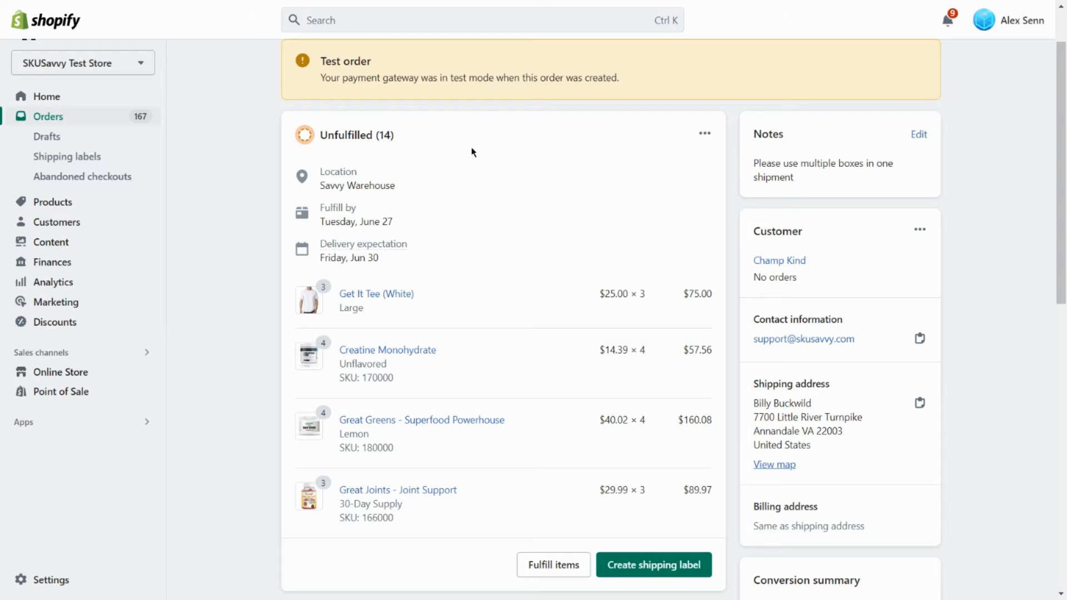
# Back on Shopify order #1171, start fulfilling its 14 unfulfilled items.
pyautogui.scroll(-3)
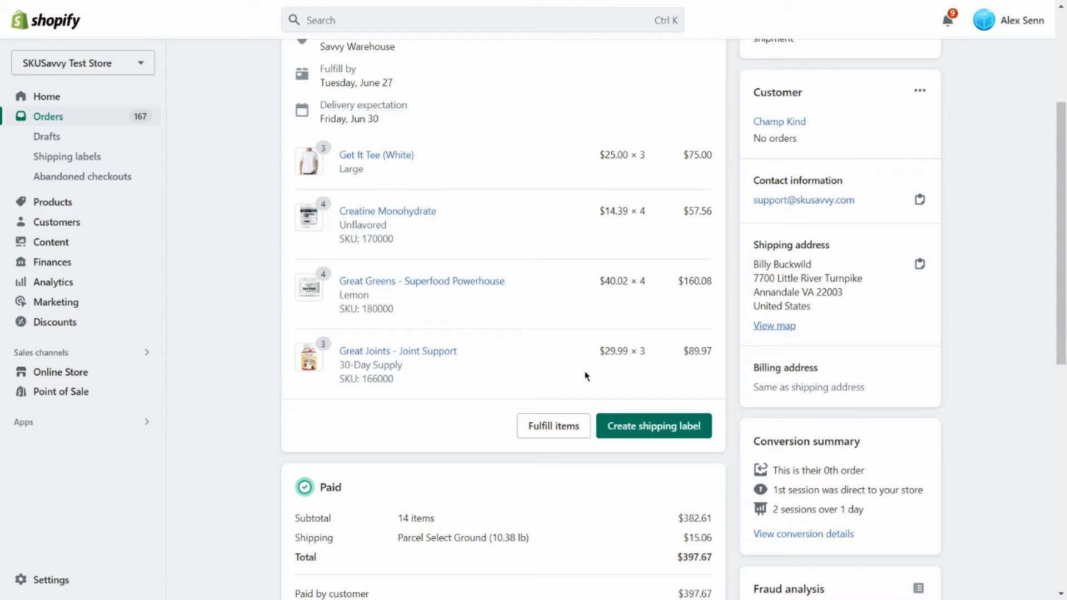
pyautogui.click(554, 426)
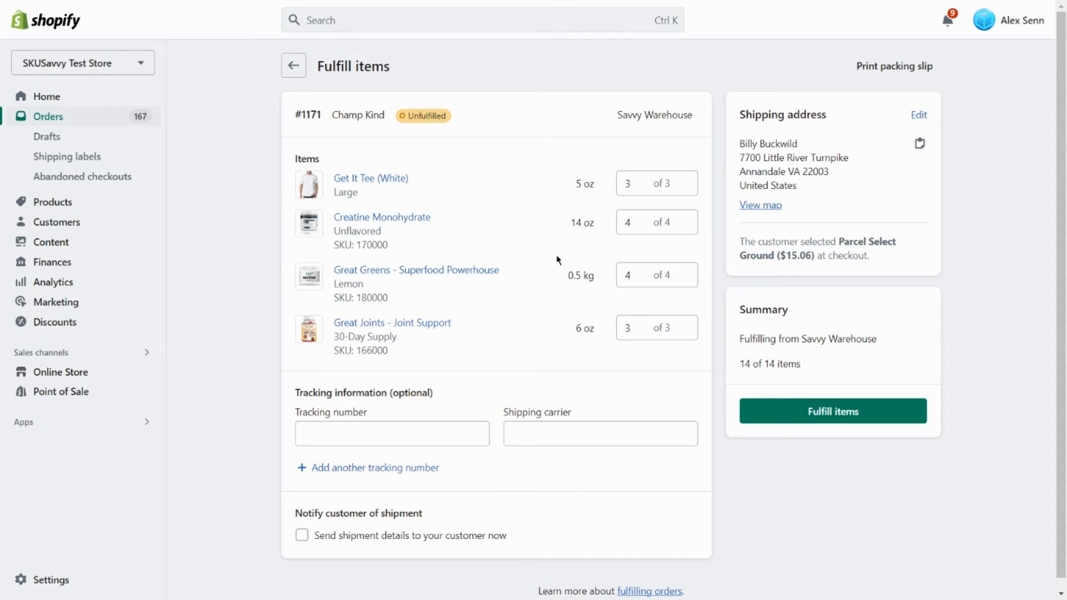
# Reduce Get It Tee (White) to 1 and Creatine Monohydrate to 2 for partial fulfillment.
pyautogui.click(687, 191)
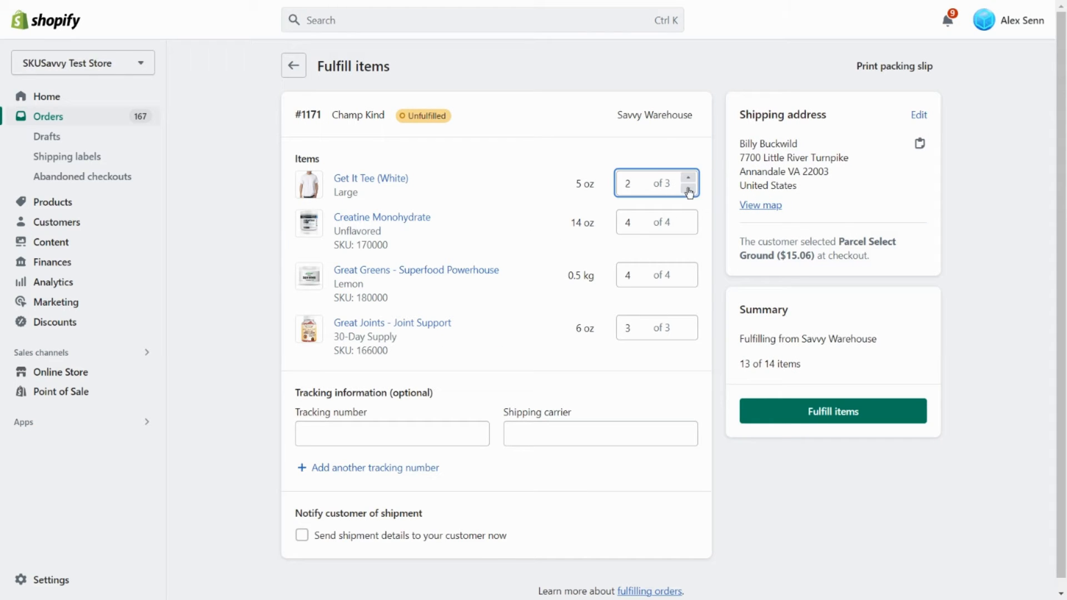
pyautogui.click(687, 191)
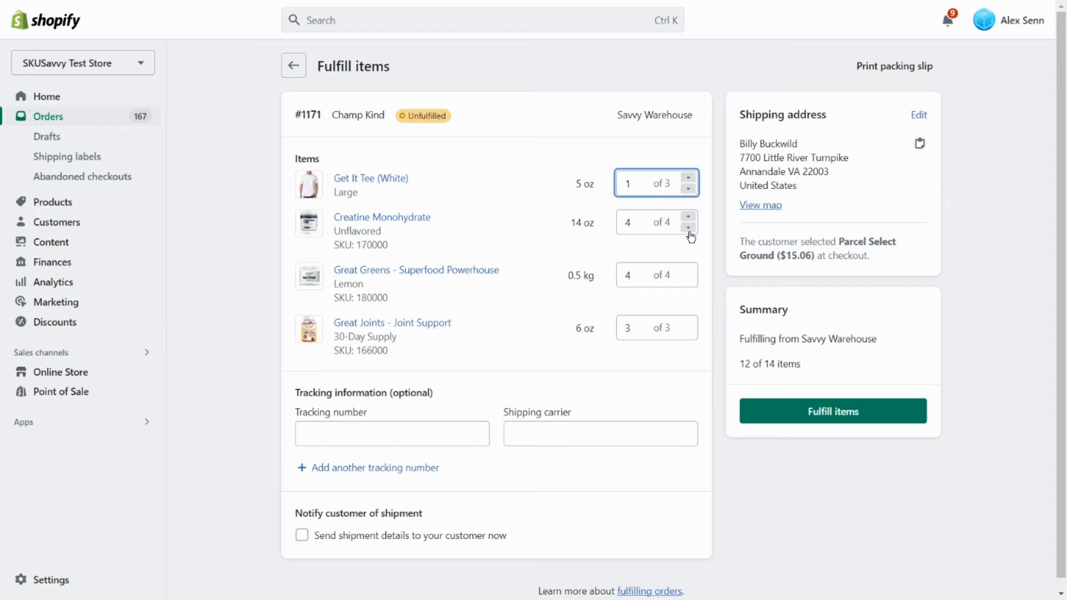
pyautogui.click(687, 230)
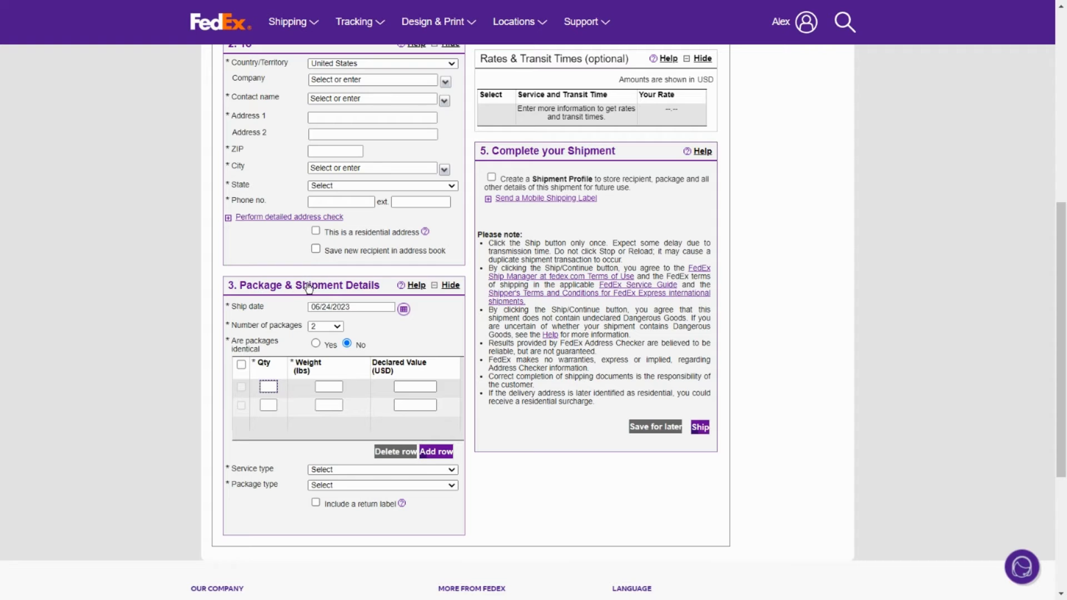
pyautogui.moveTo(389, 280)
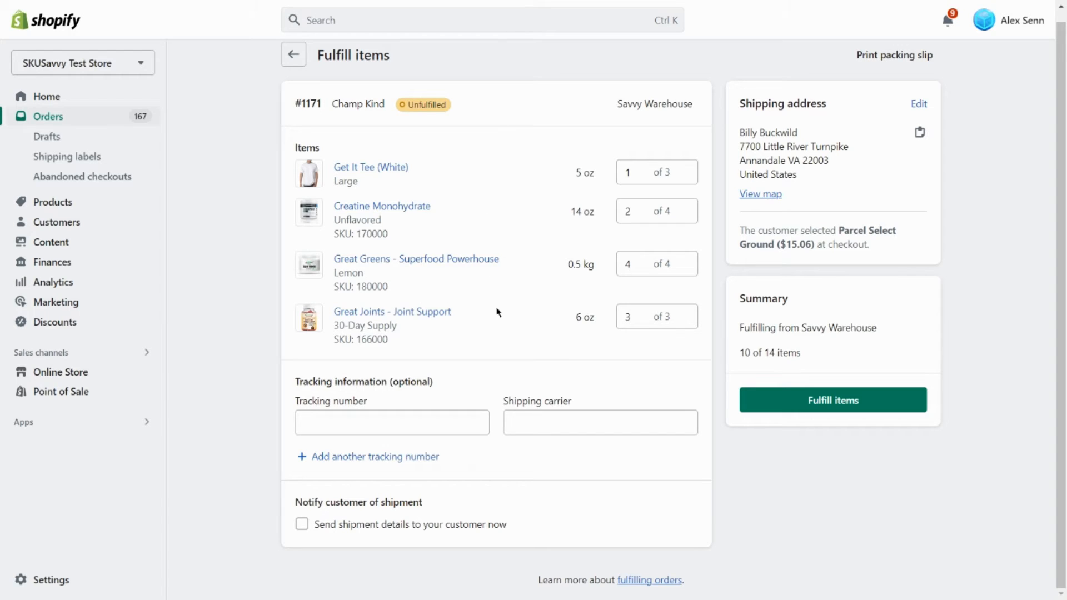
pyautogui.moveTo(421, 168)
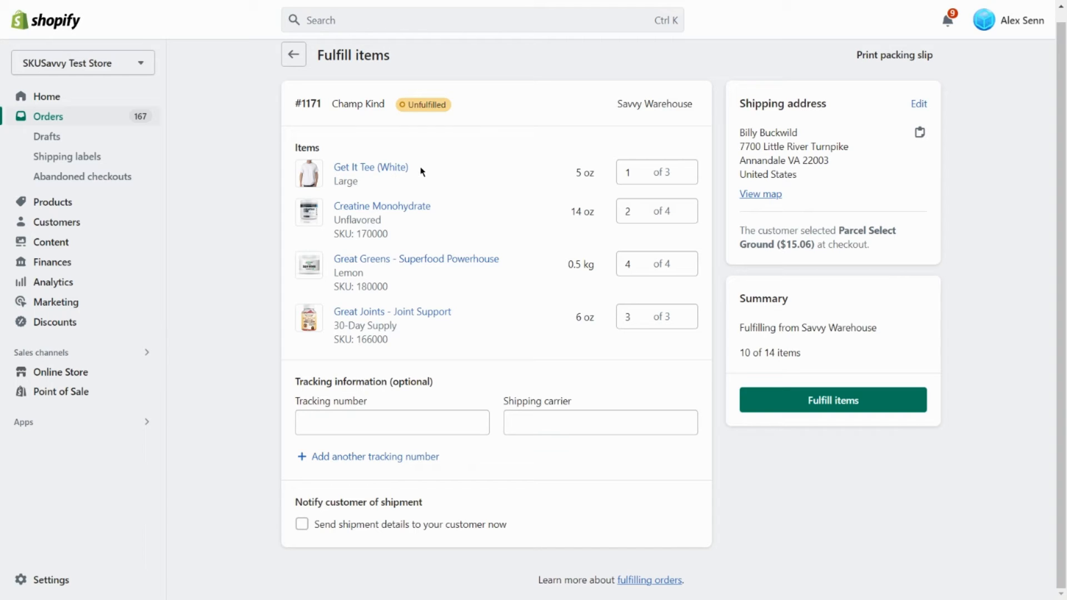
pyautogui.moveTo(443, 273)
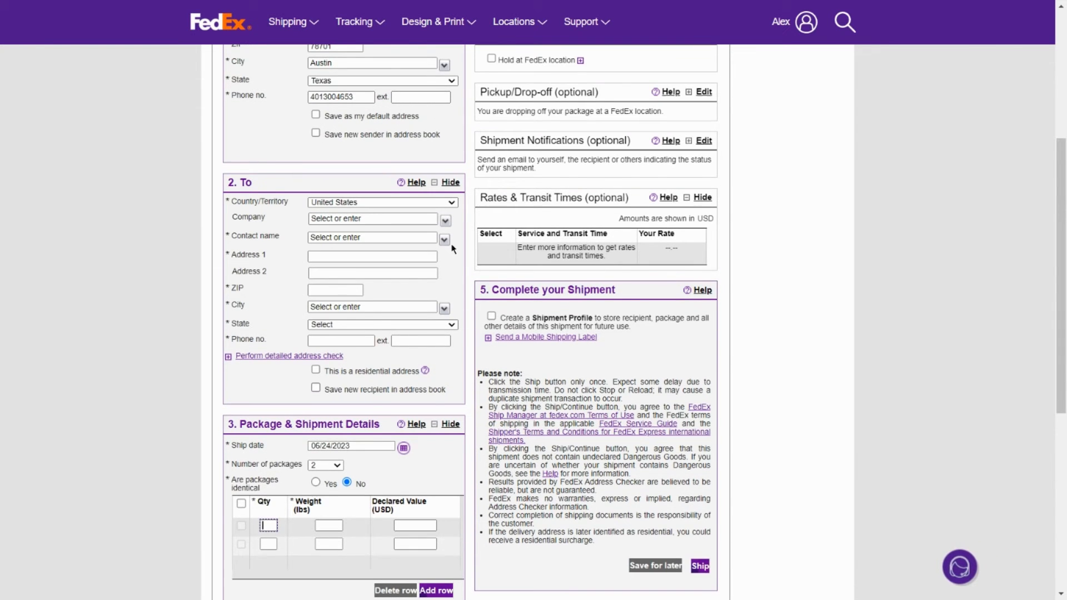
pyautogui.scroll(-3)
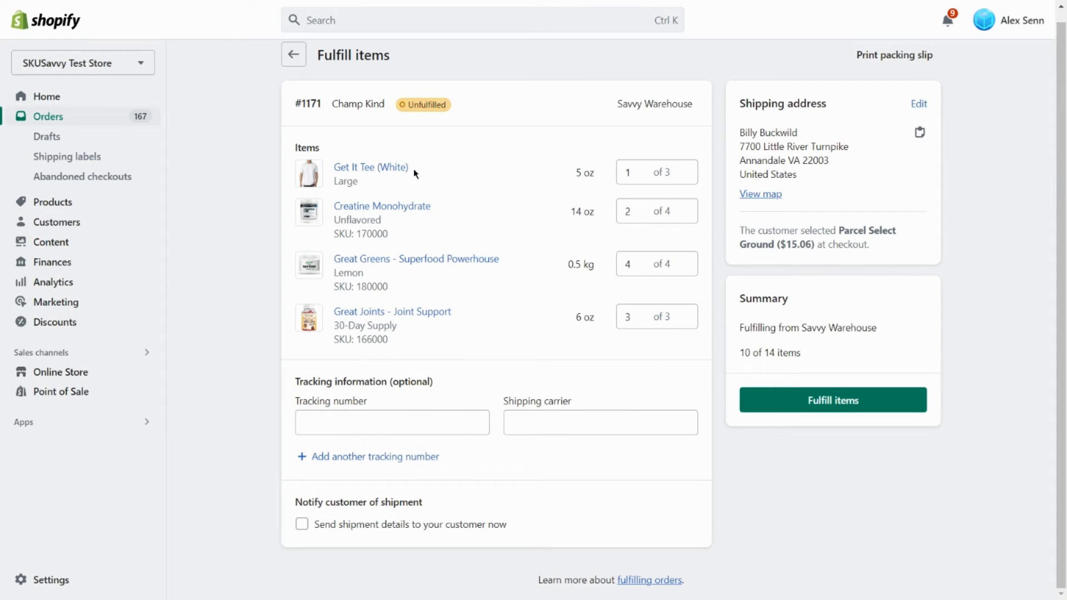
pyautogui.moveTo(770, 396)
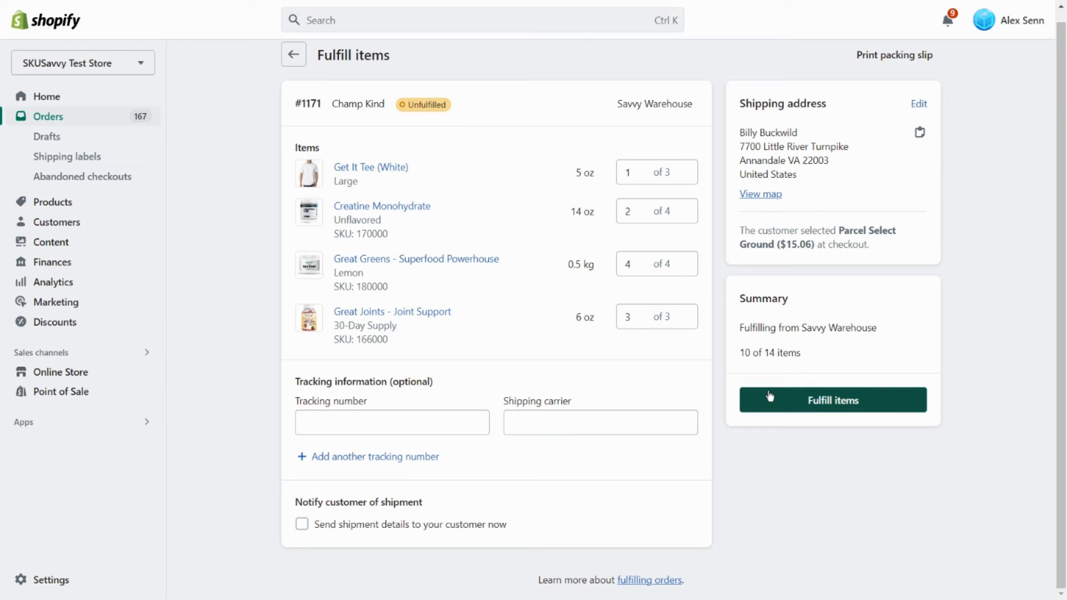
# Enter the tracking number and fulfill the 10 chosen items of order #1171.
pyautogui.click(392, 422)
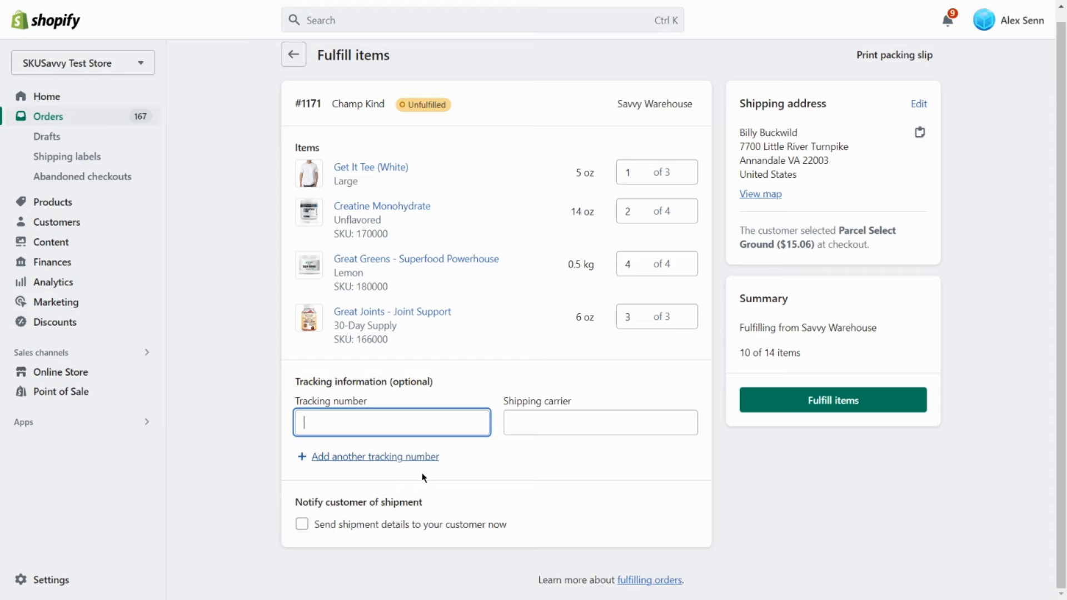
pyautogui.moveTo(501, 435)
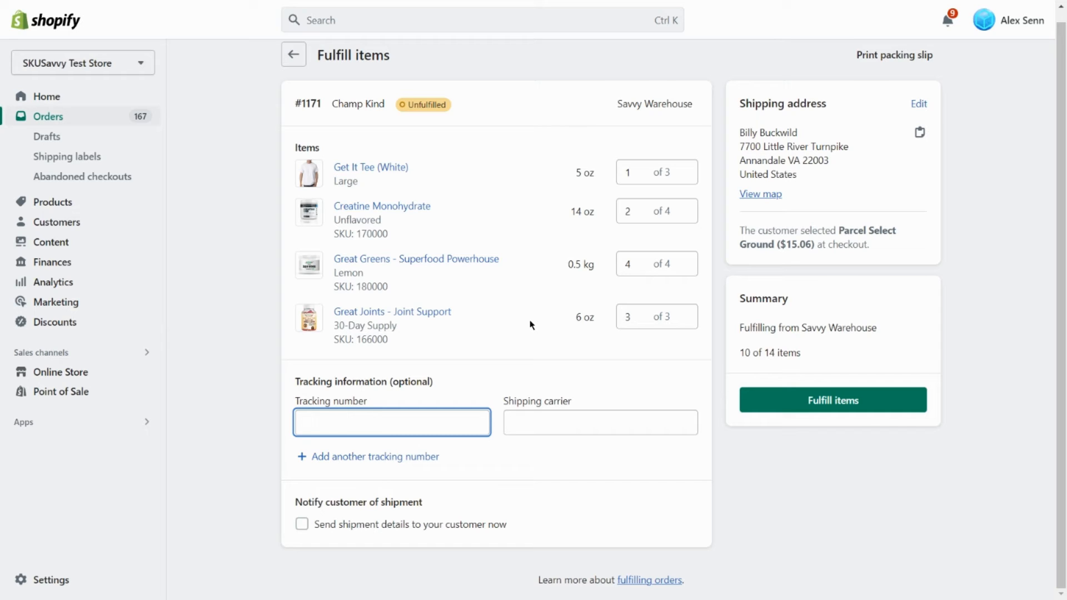
pyautogui.moveTo(481, 525)
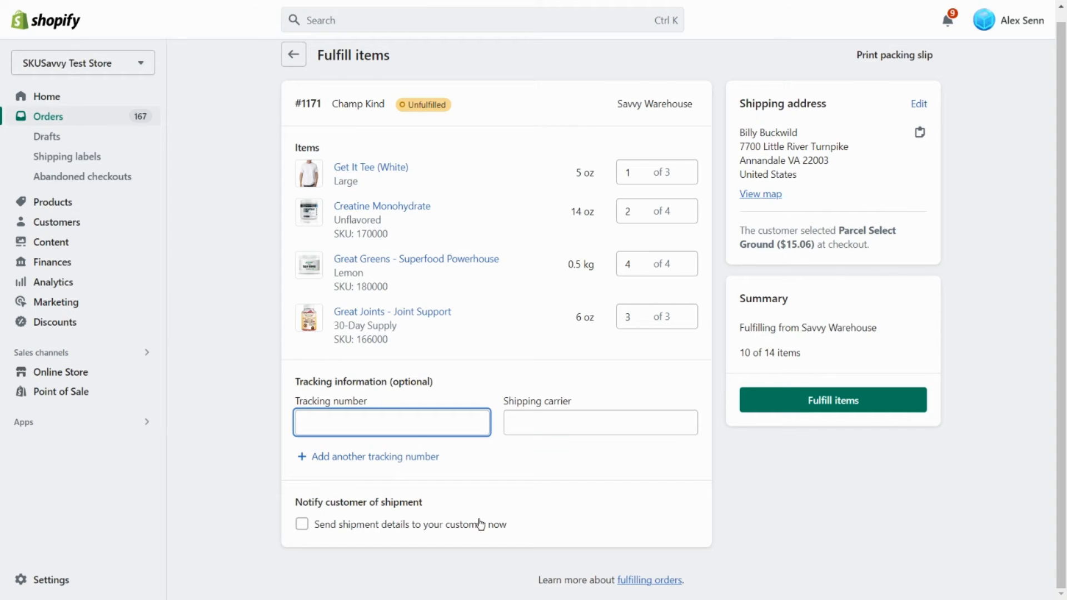
pyautogui.click(387, 422)
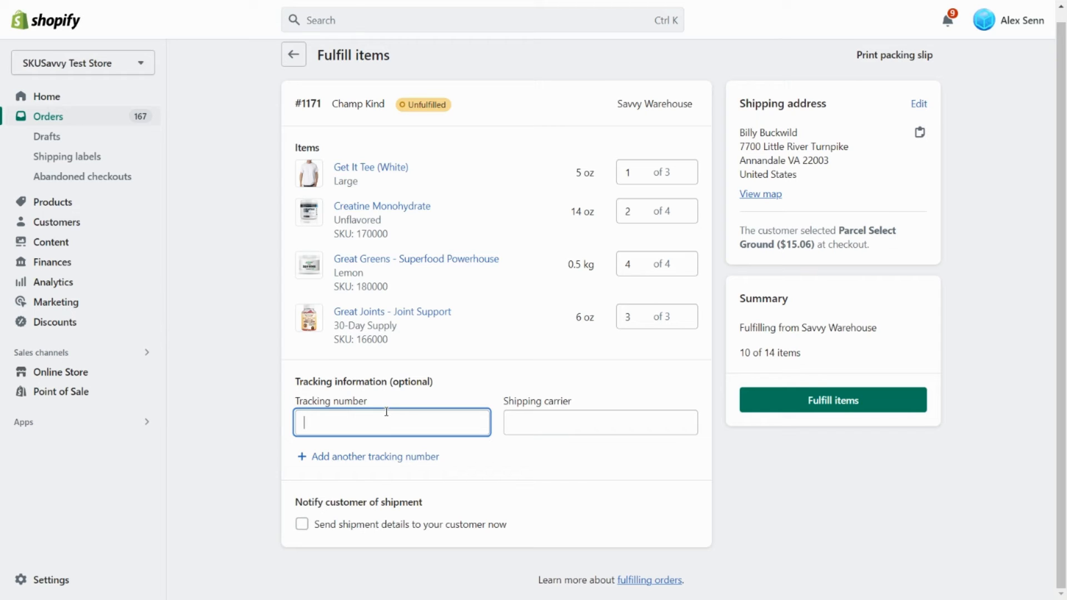
pyautogui.moveTo(660, 396)
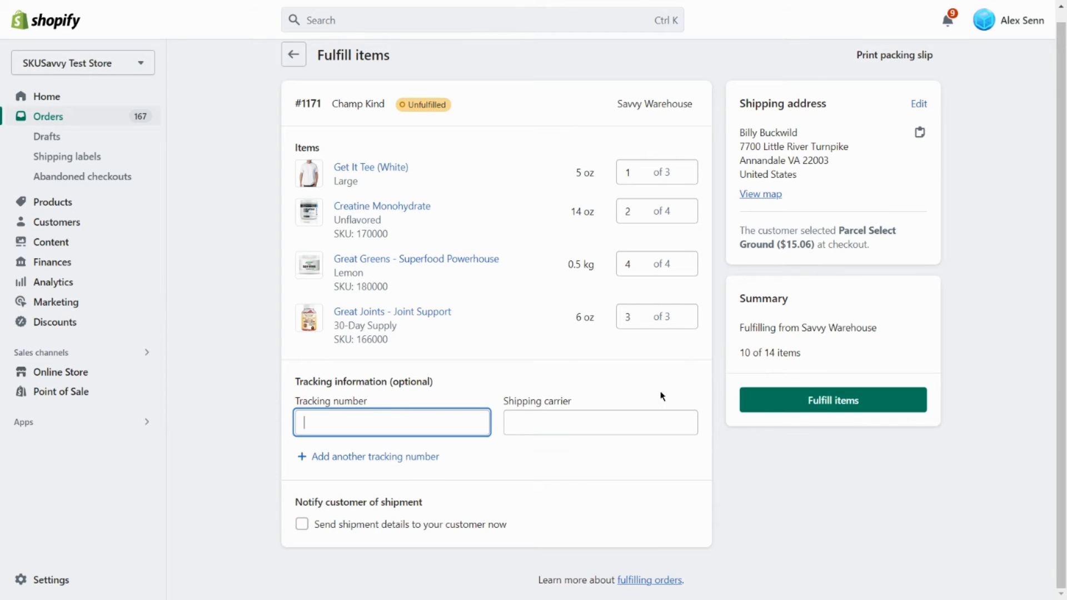
pyautogui.click(833, 398)
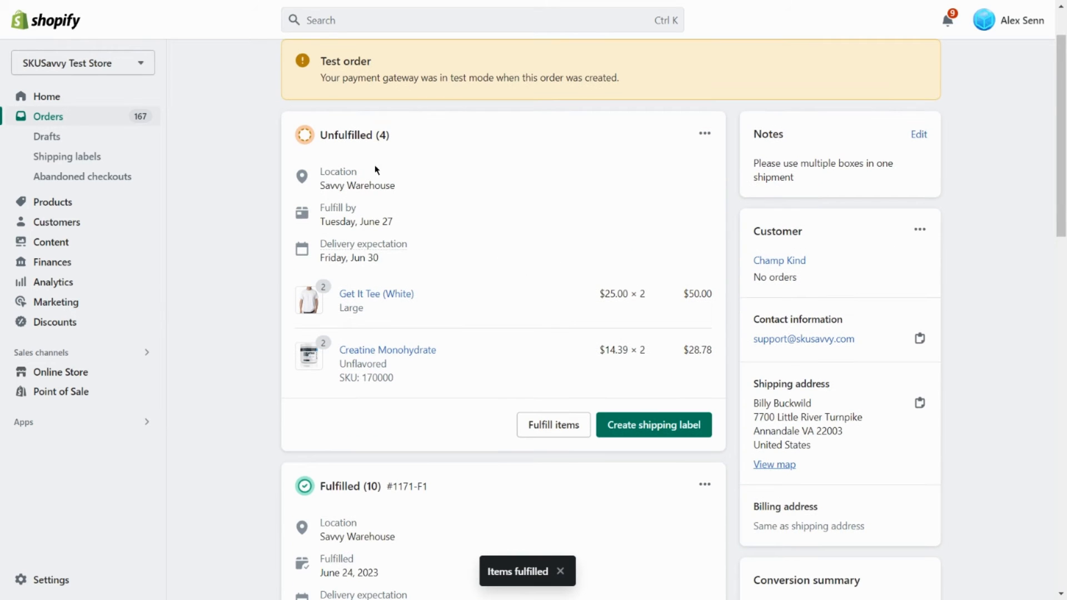
# Review Unfulfilled (4) and Fulfilled (10) on the order, then return to the FedEx shipment form.
pyautogui.scroll(-3)
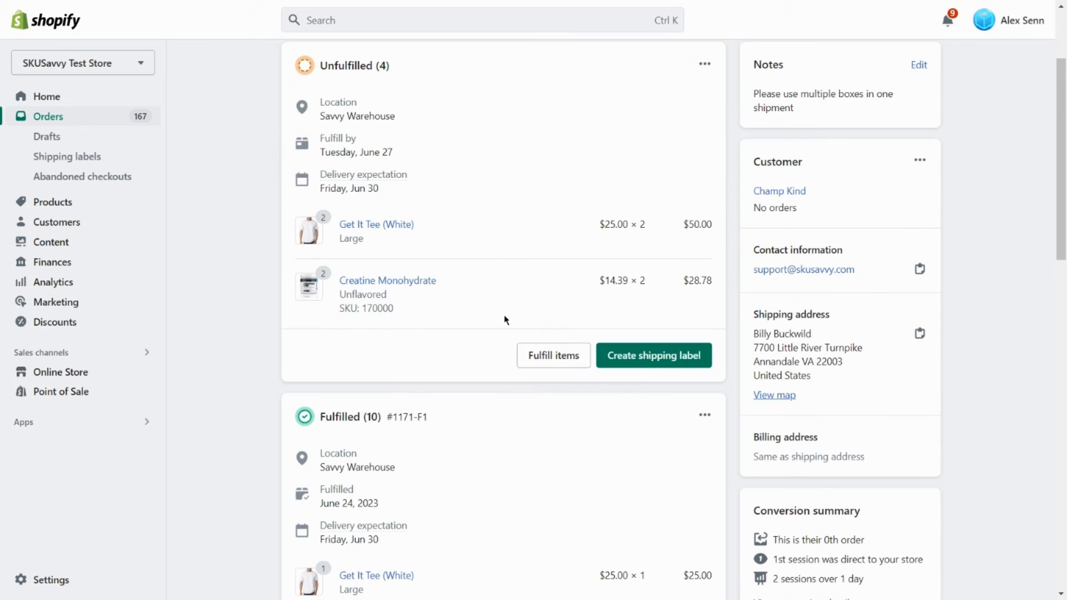
pyautogui.moveTo(577, 362)
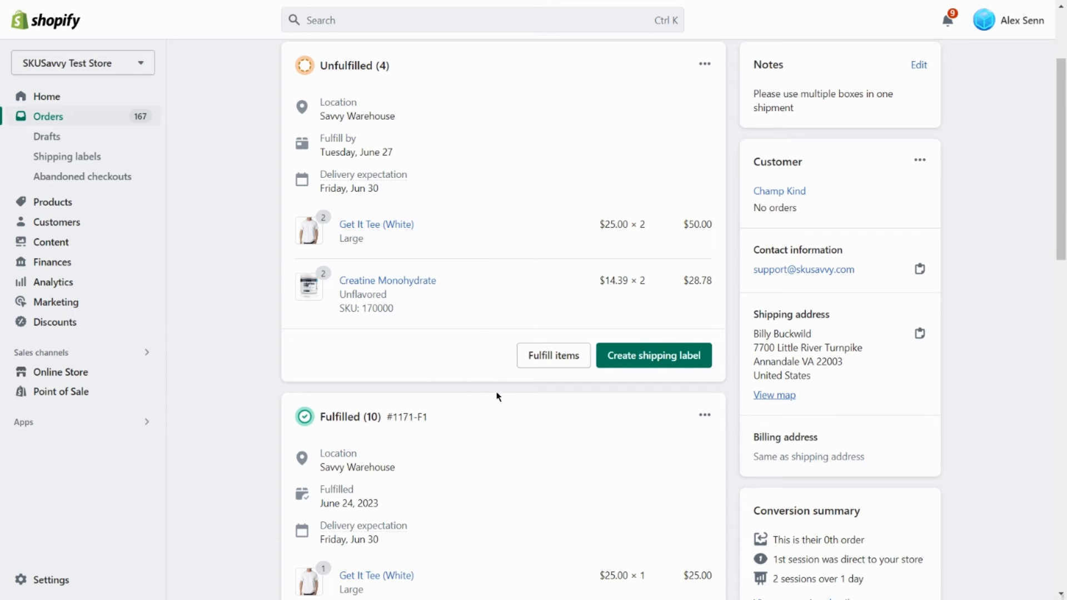
pyautogui.click(654, 356)
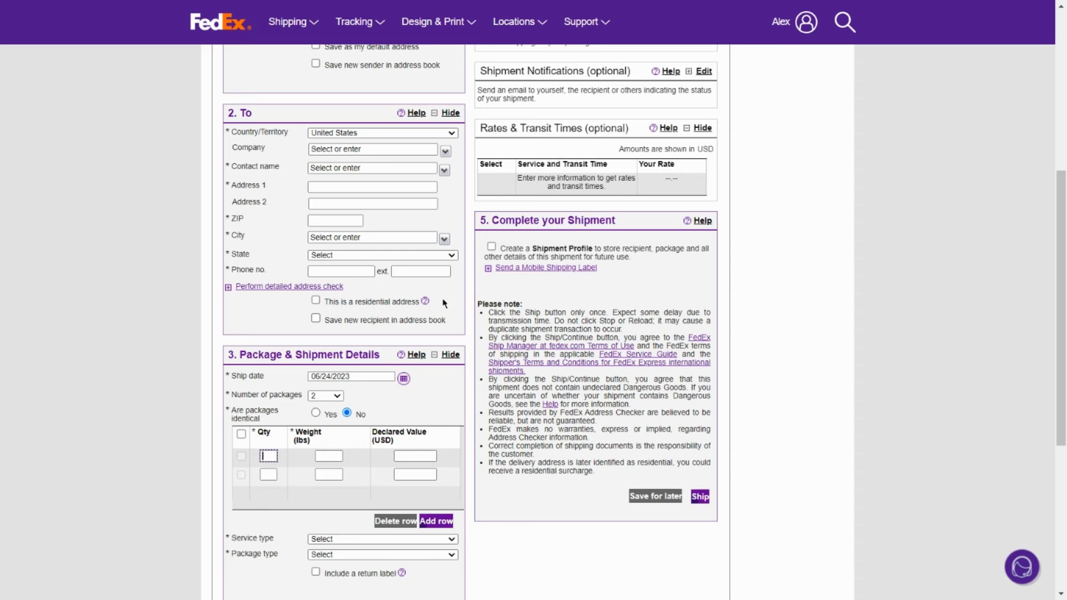
pyautogui.moveTo(342, 270)
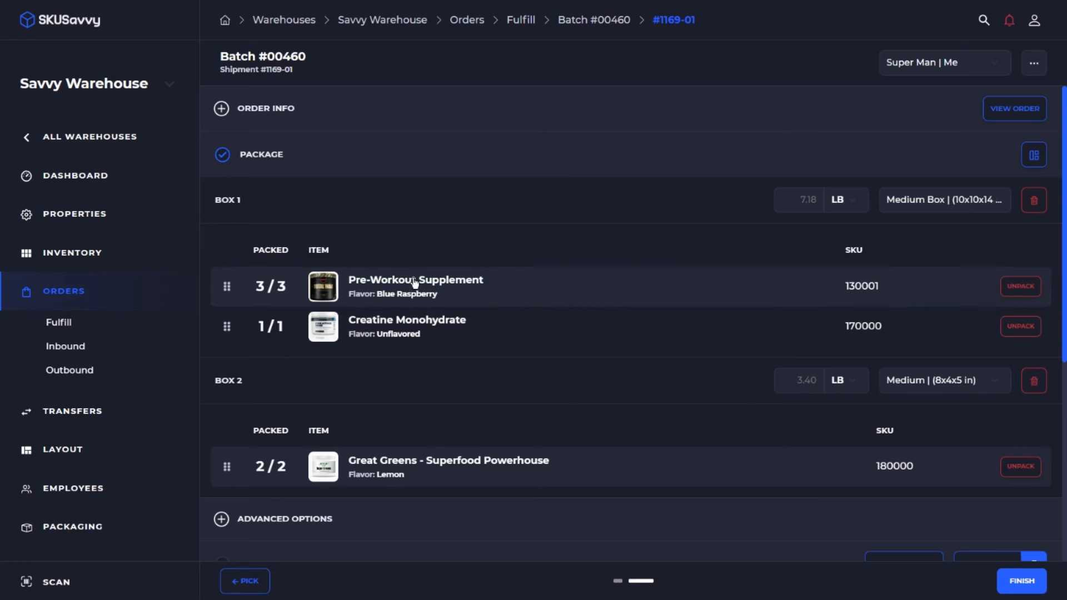
pyautogui.moveTo(409, 407)
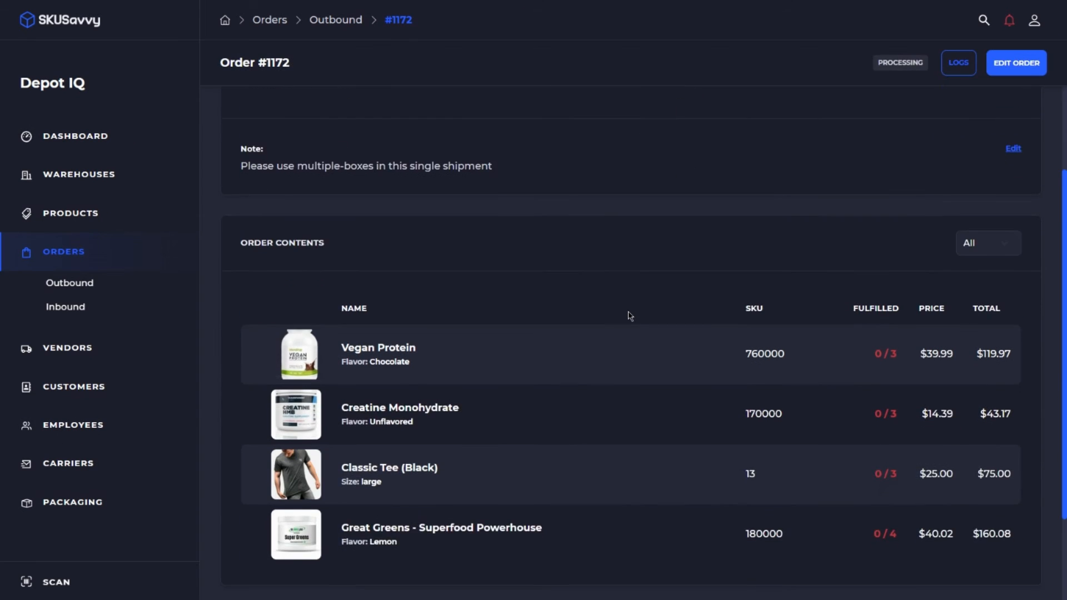
# Scroll order #1172 to Shipments and fulfill shipment #1172-01.
pyautogui.scroll(-3)
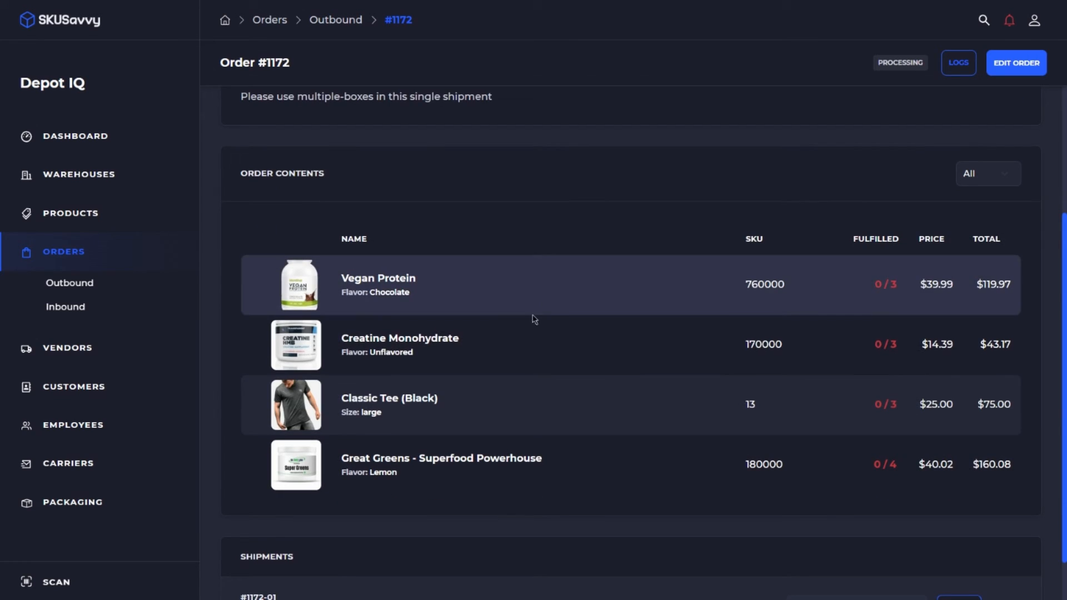
pyautogui.scroll(-3)
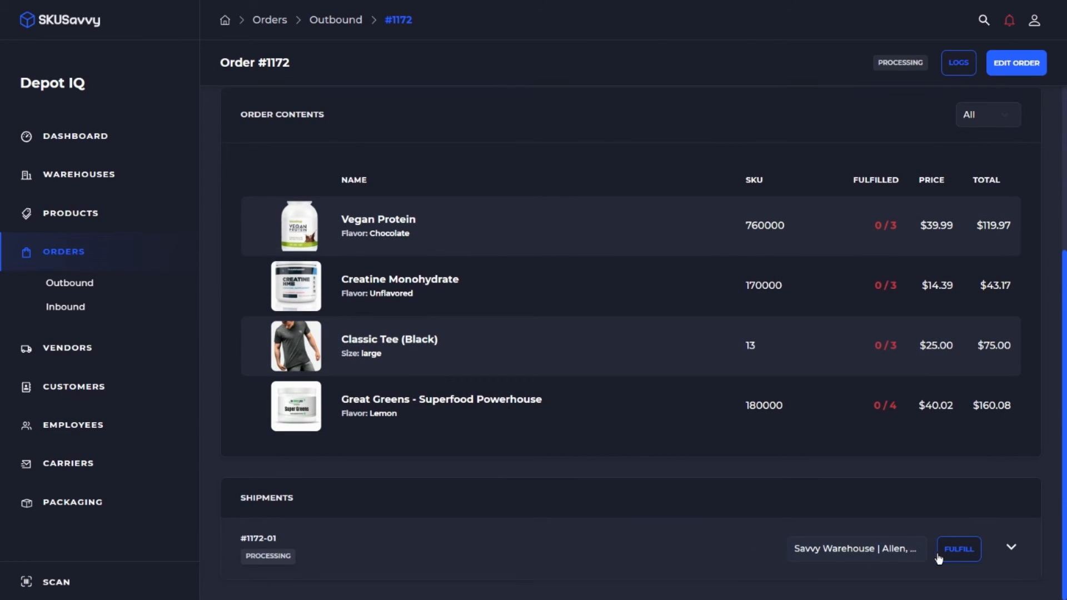
pyautogui.click(957, 549)
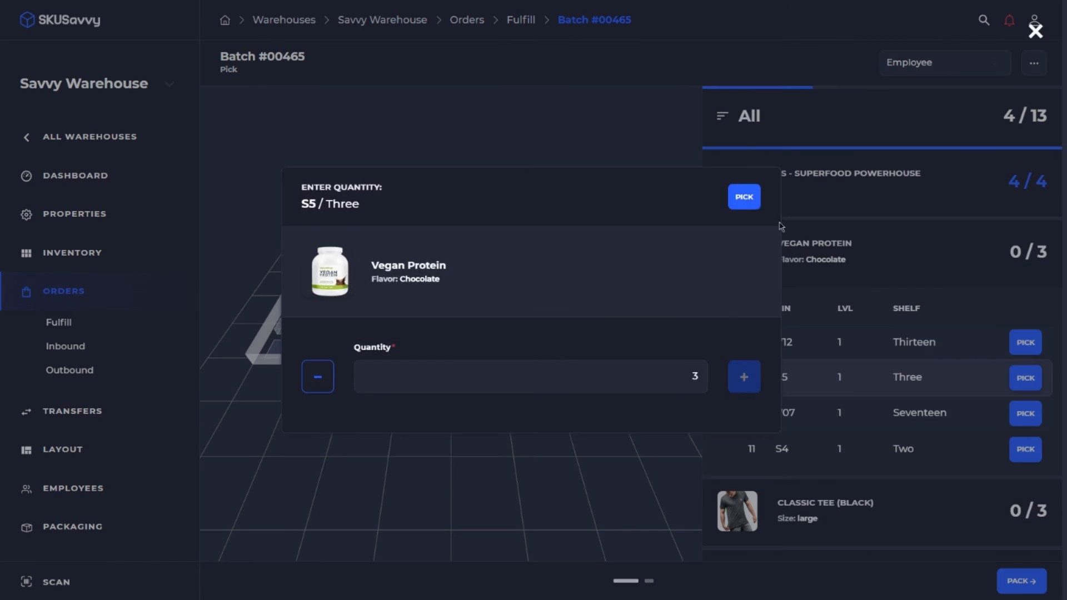
# Pick 3 Vegan Protein and 3 Creatine Monohydrate for batch #00465, then move to packing.
pyautogui.click(743, 197)
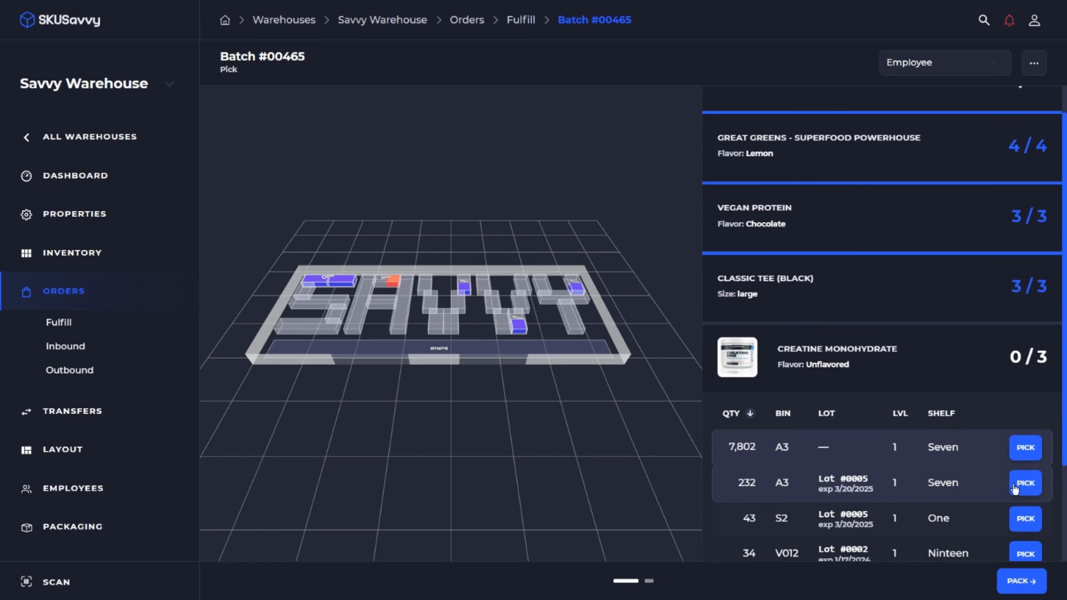
pyautogui.click(1024, 482)
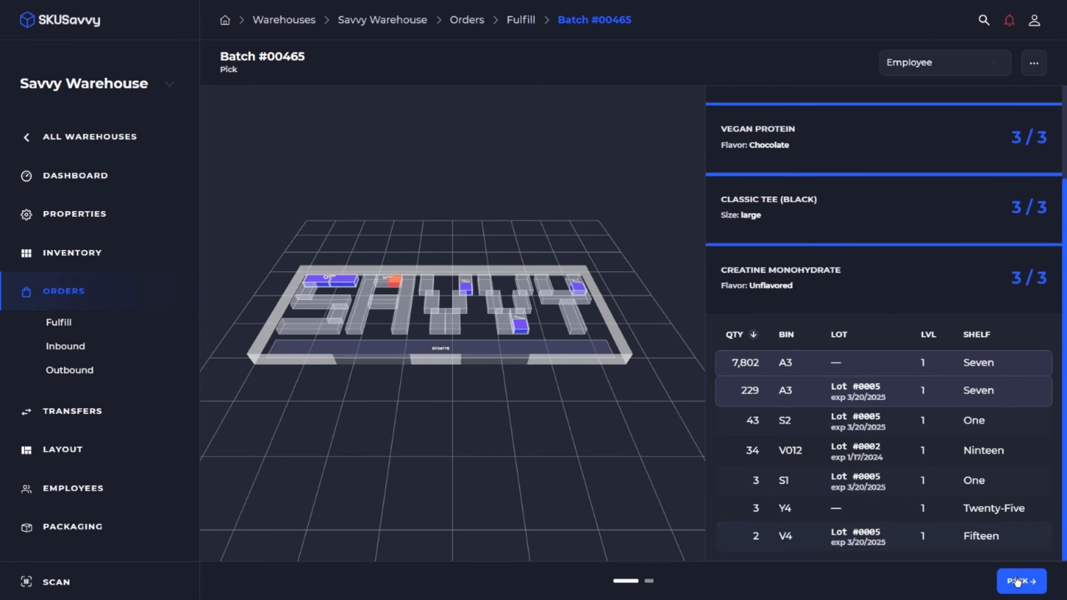
pyautogui.click(1021, 582)
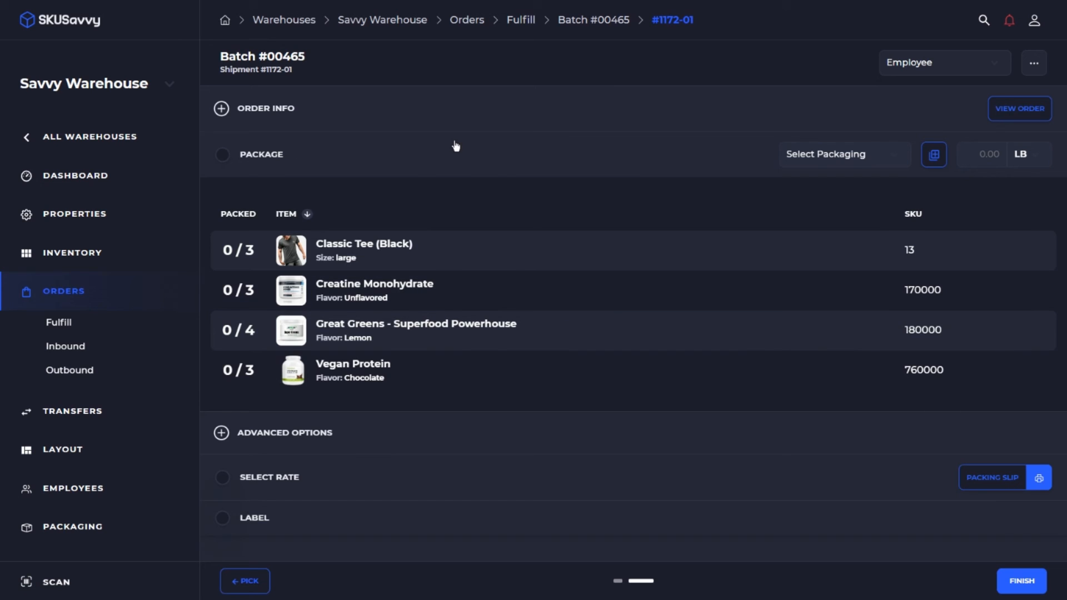
pyautogui.moveTo(689, 227)
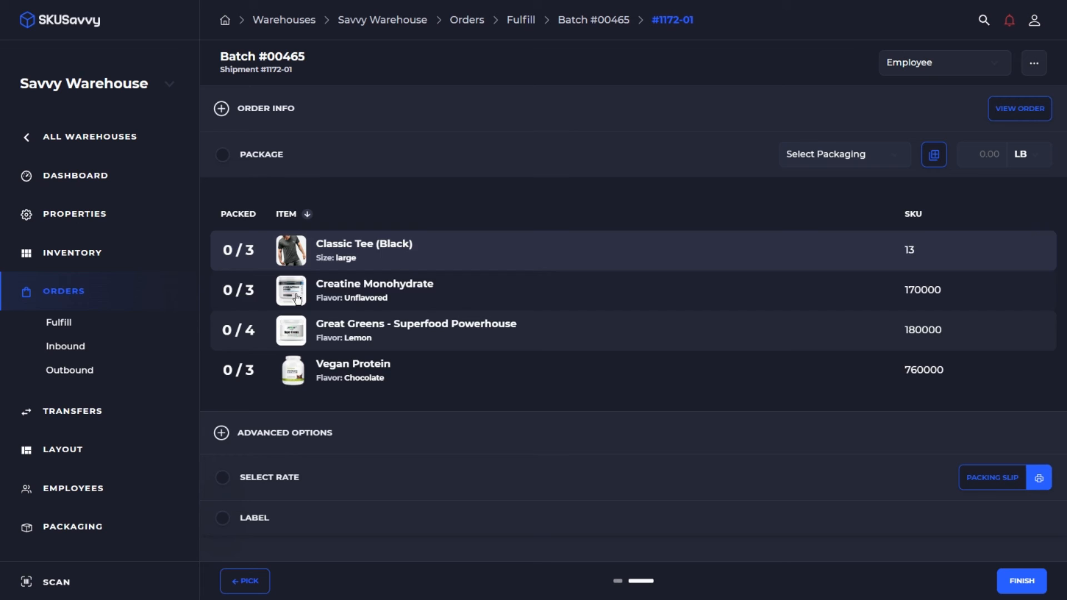
pyautogui.moveTo(394, 347)
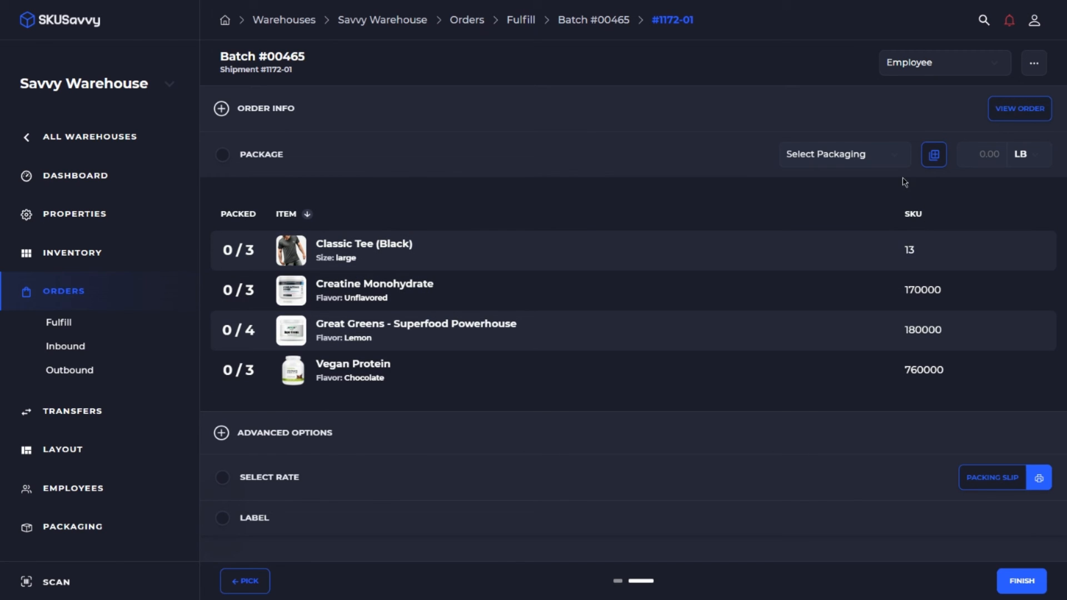
pyautogui.moveTo(934, 154)
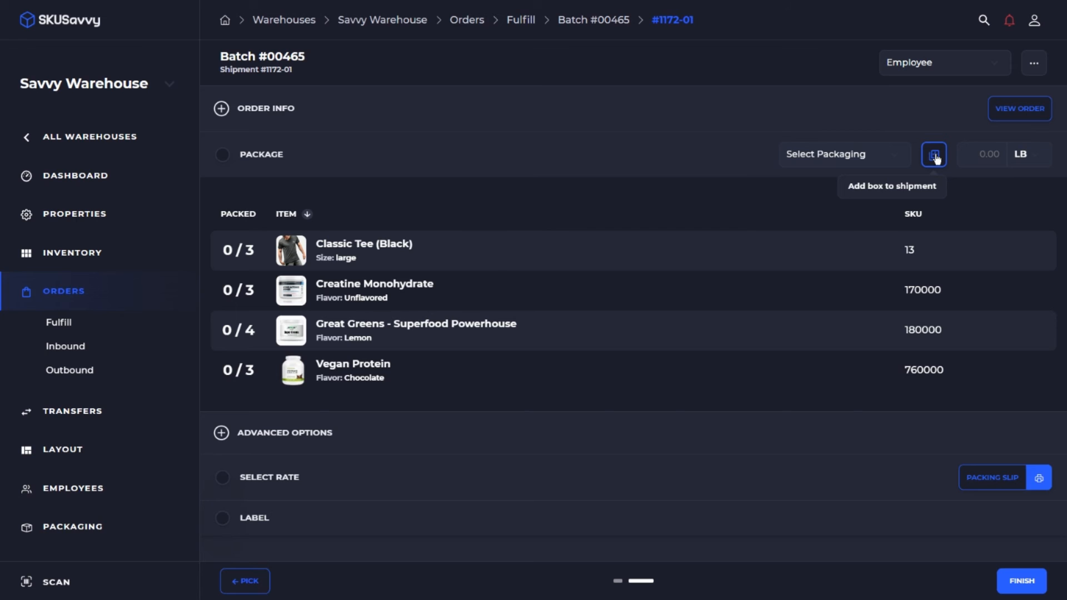
# Add a second box to shipment #1172-01 and confirm it.
pyautogui.click(934, 154)
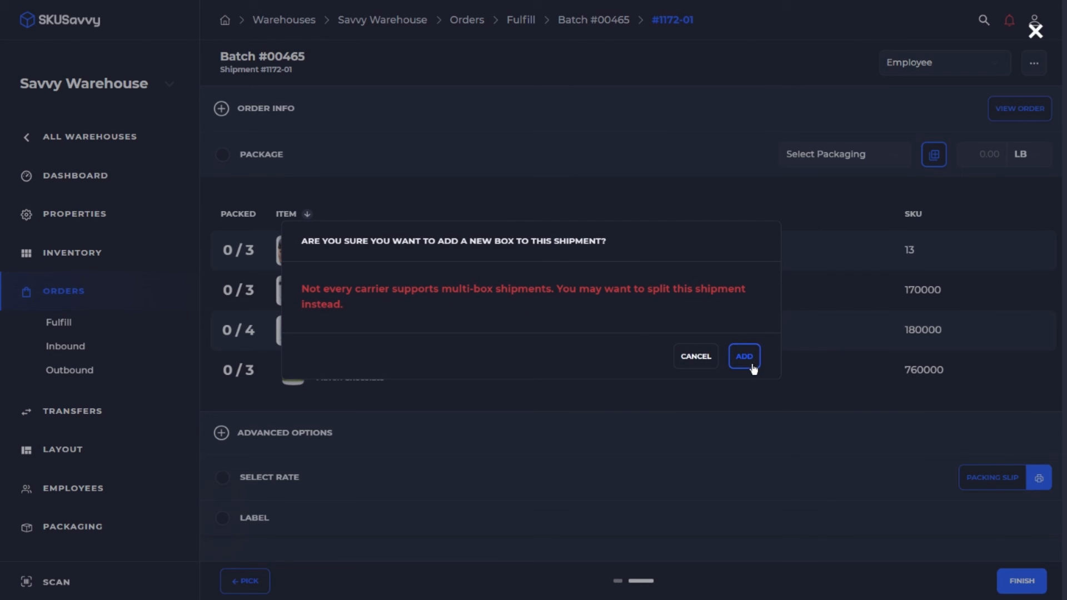
pyautogui.click(745, 356)
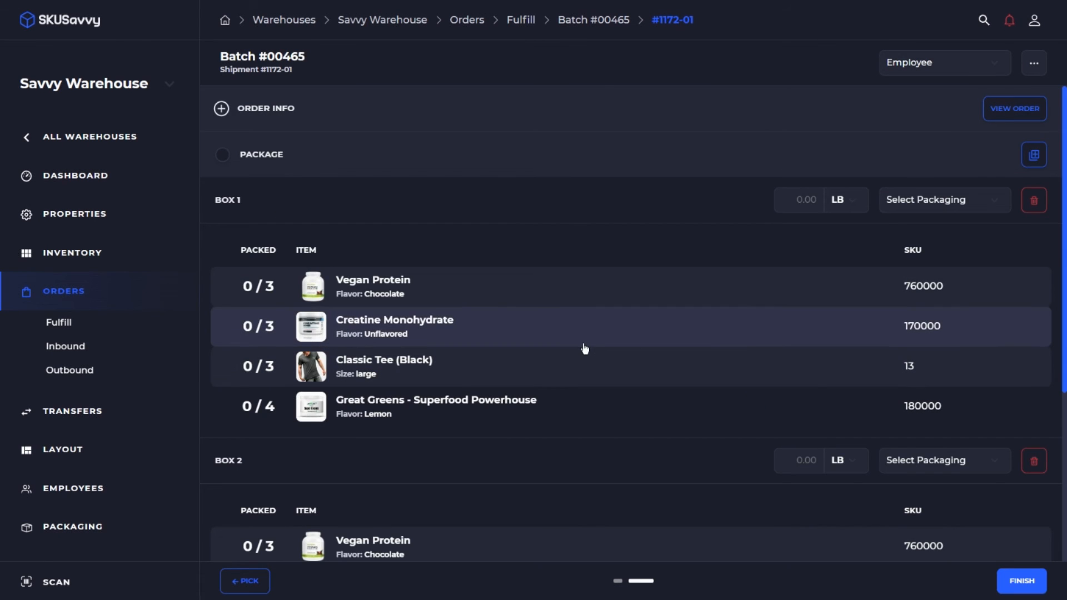
# Choose Medium Box packaging for Box 1 and Box 2 of shipment #1172-01.
pyautogui.scroll(-3)
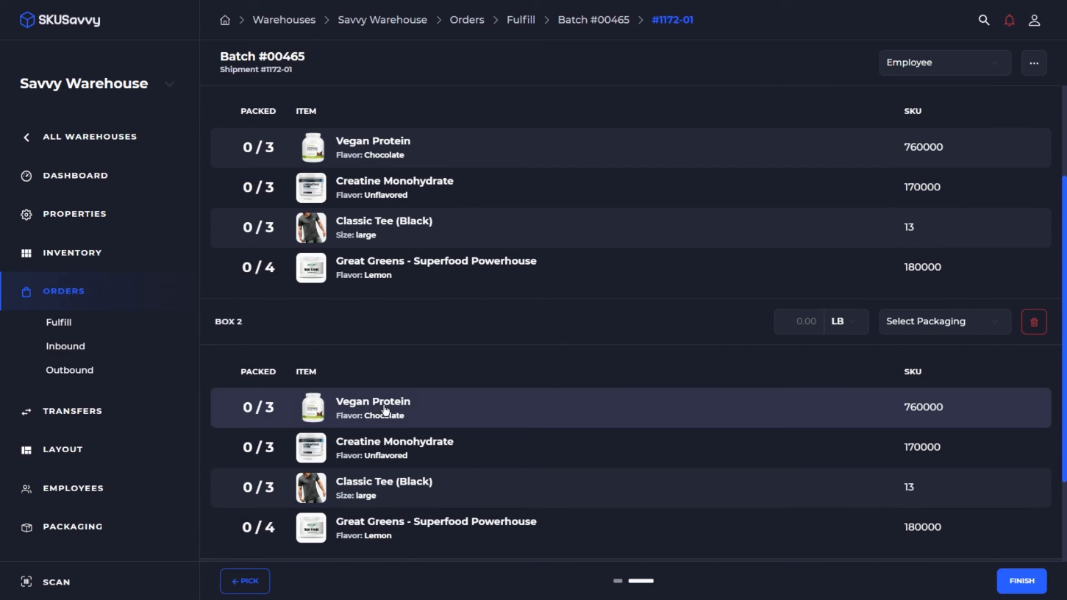
pyautogui.moveTo(337, 347)
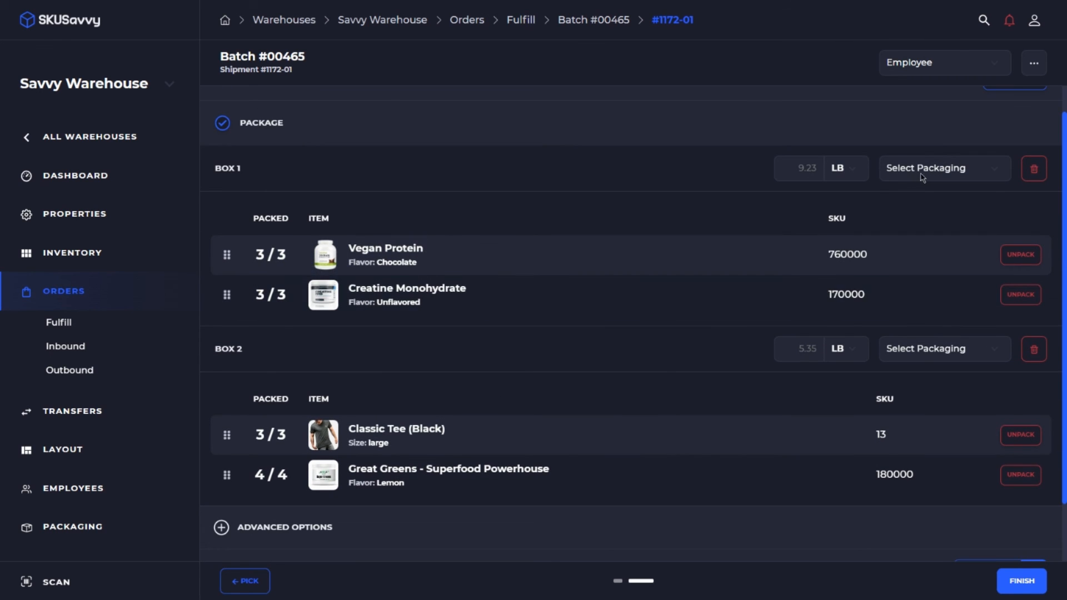
pyautogui.click(944, 168)
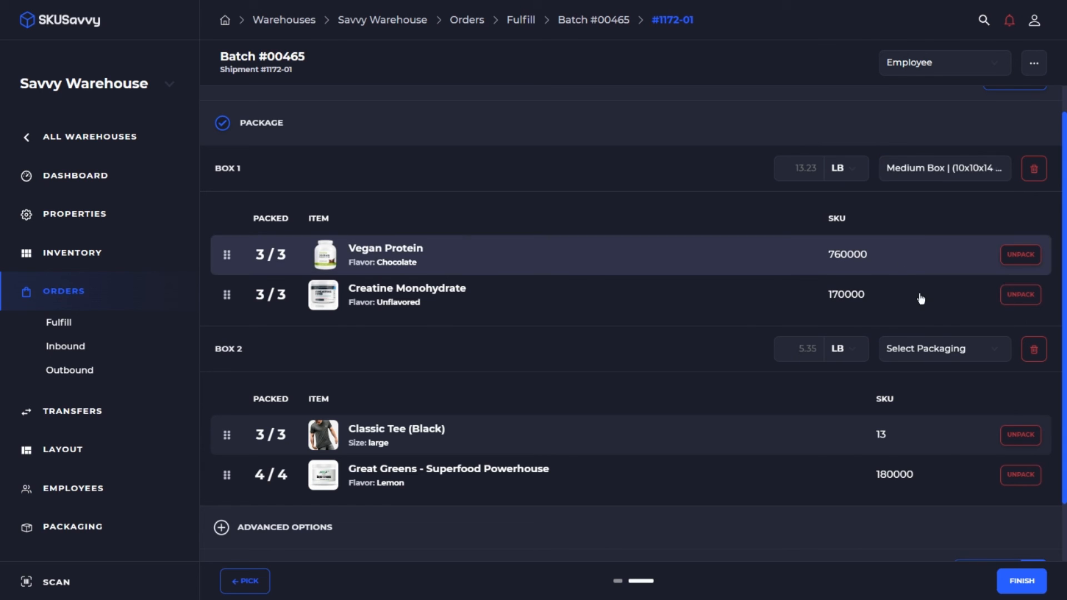
pyautogui.click(945, 348)
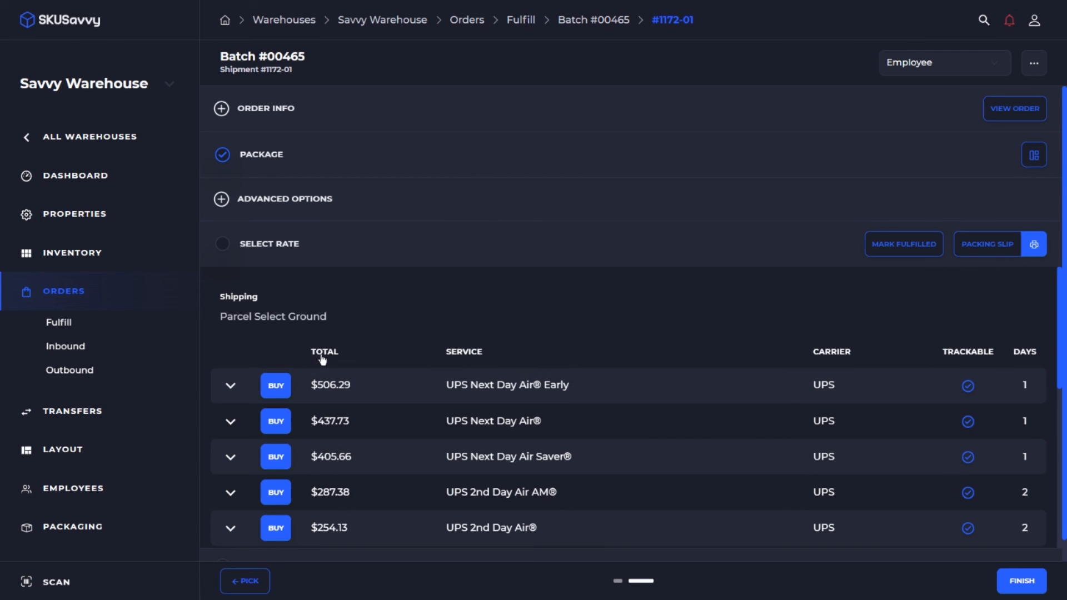
# Sort carrier rates by Total ascending and expand the Package breakdown of both boxes.
pyautogui.click(325, 351)
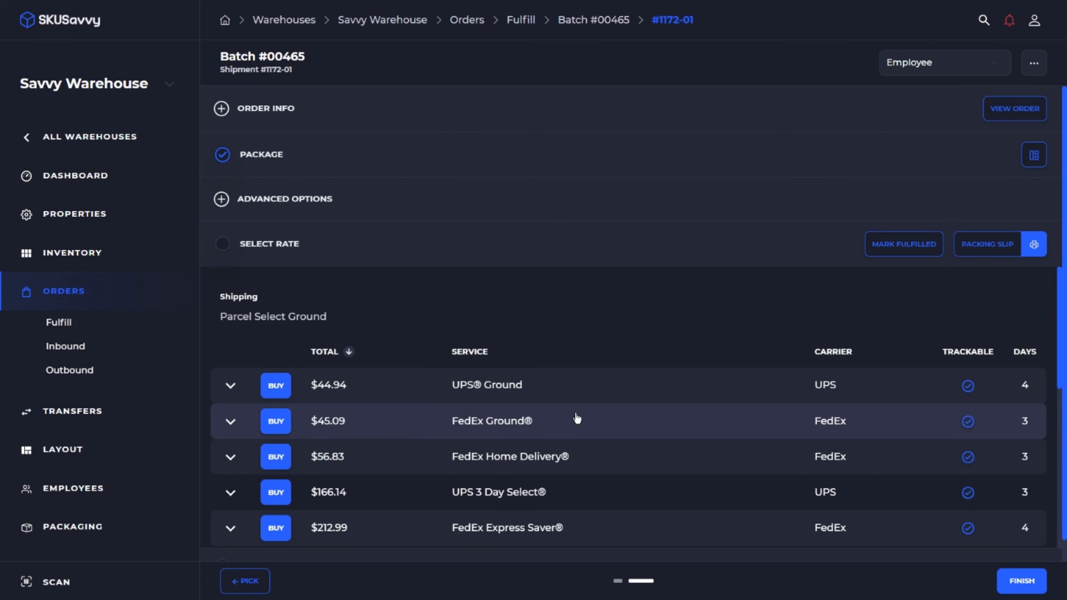
pyautogui.moveTo(535, 365)
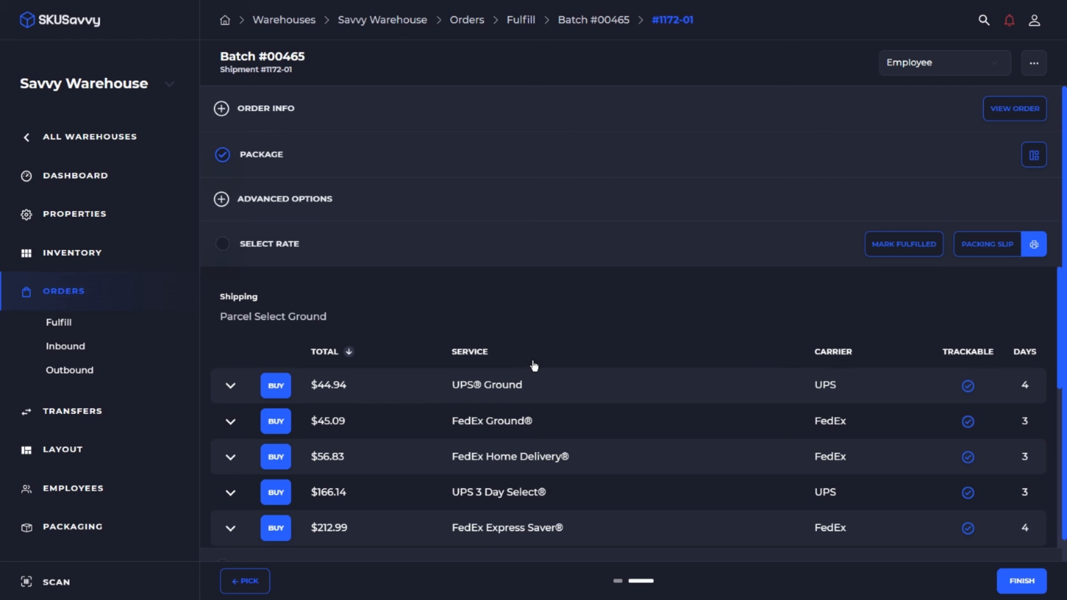
pyautogui.click(260, 154)
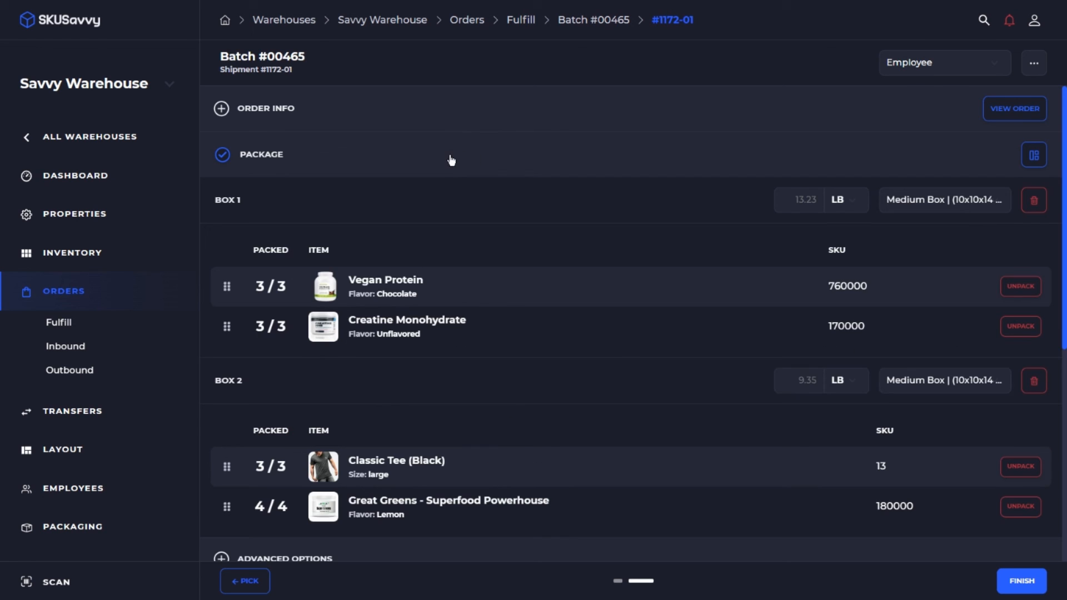
pyautogui.scroll(-3)
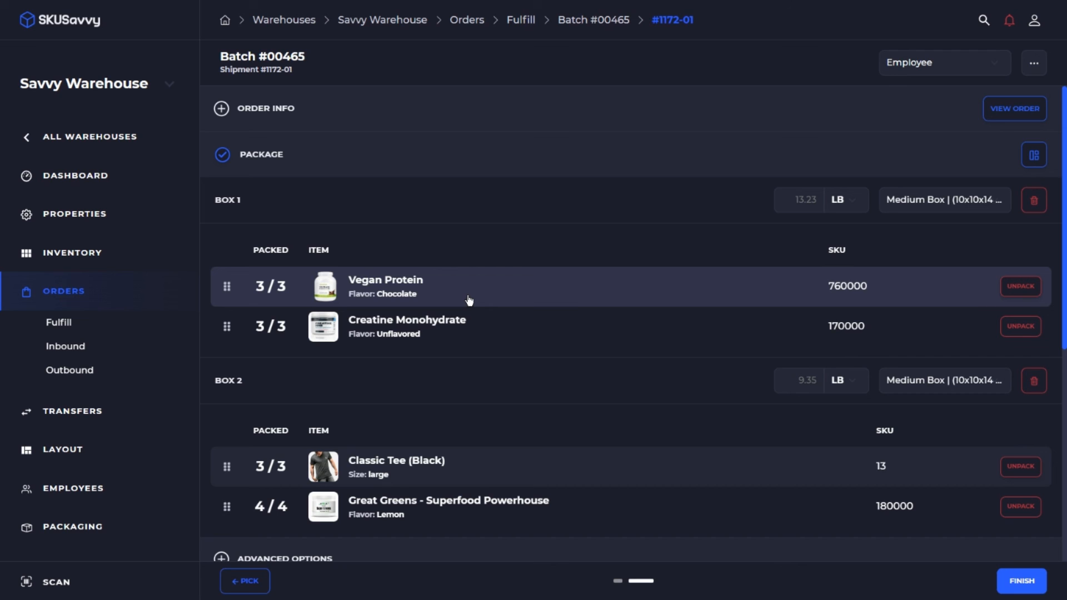
pyautogui.moveTo(393, 296)
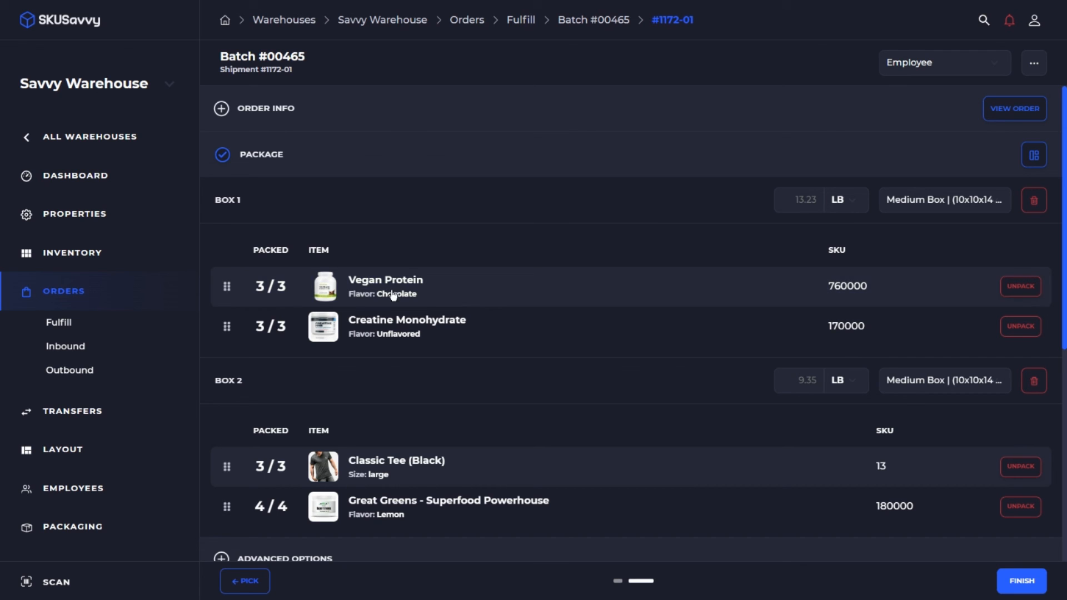